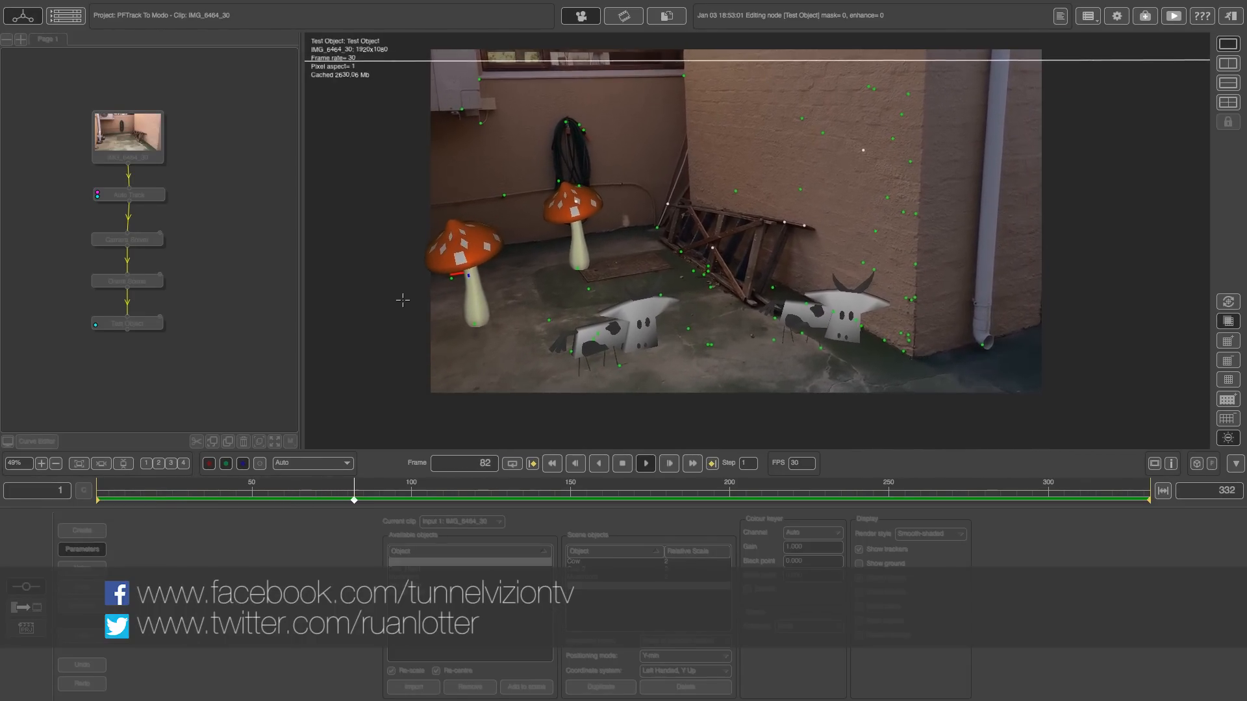
Play the solved clip to review the two cows and two mushrooms, then return to frame 1.
click(545, 491)
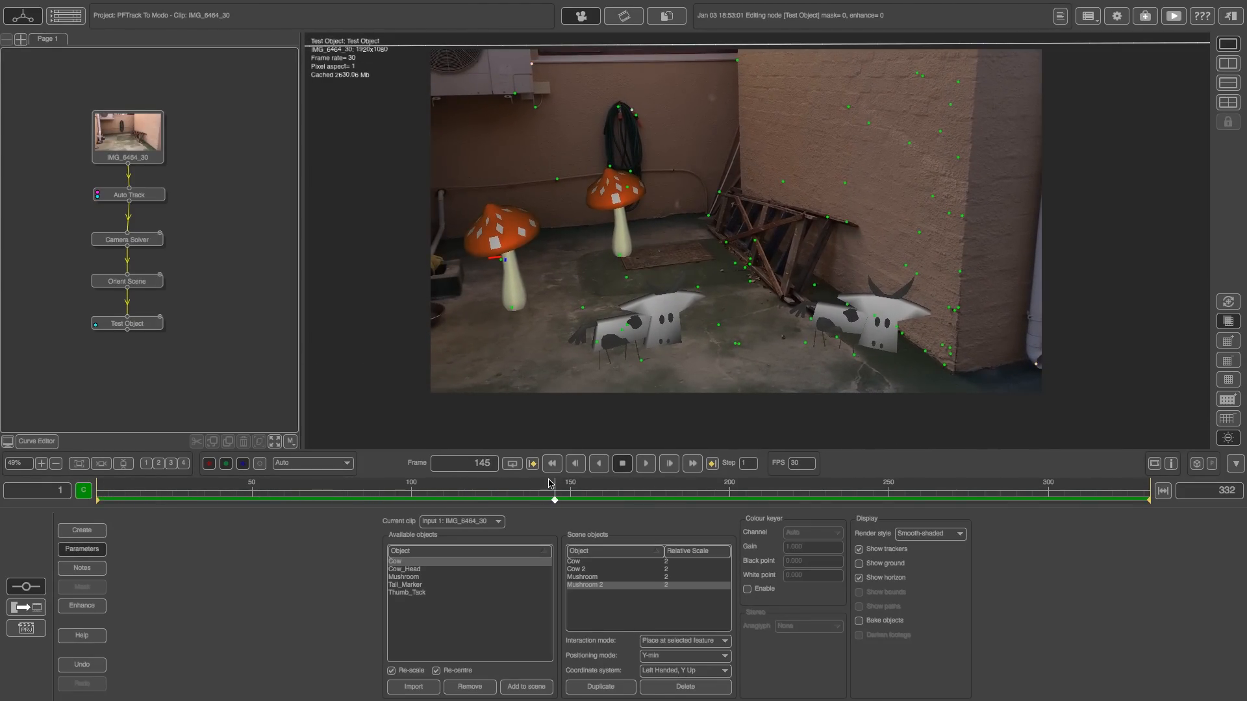
click(552, 463)
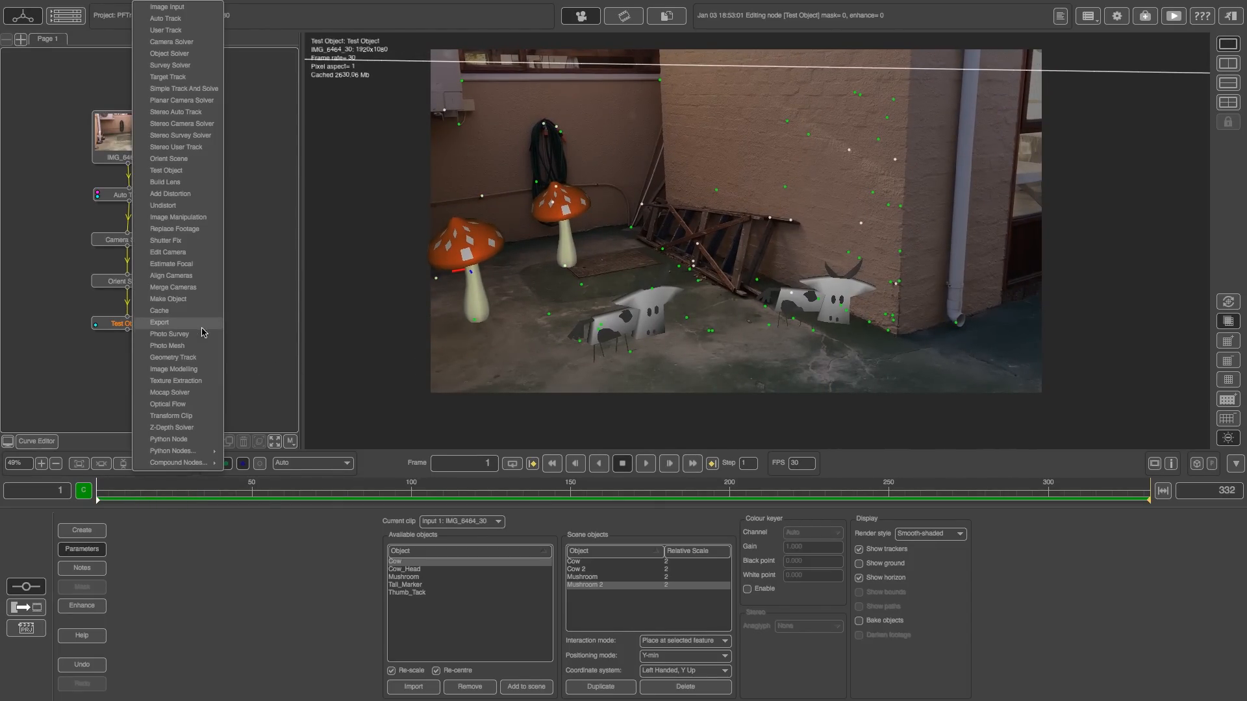
Attach an Export node under Test Object with scene format Open Alembic 1.5.5.
click(159, 322)
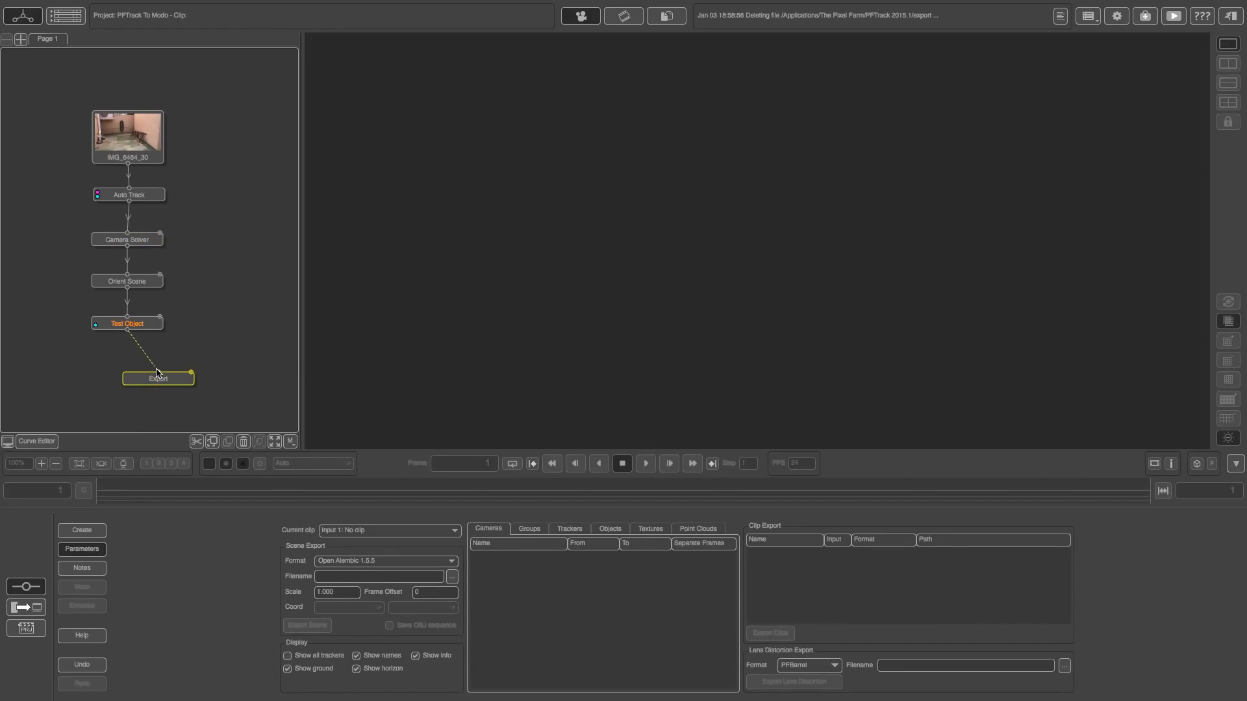
click(158, 378)
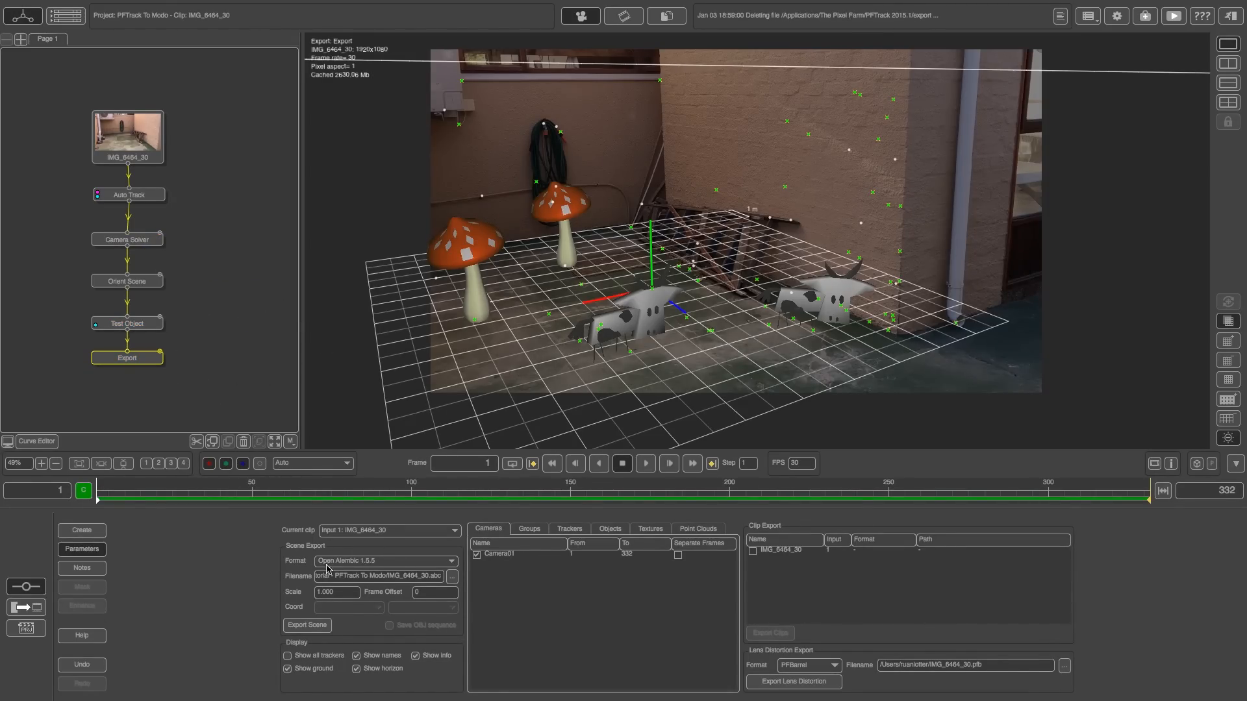
click(385, 560)
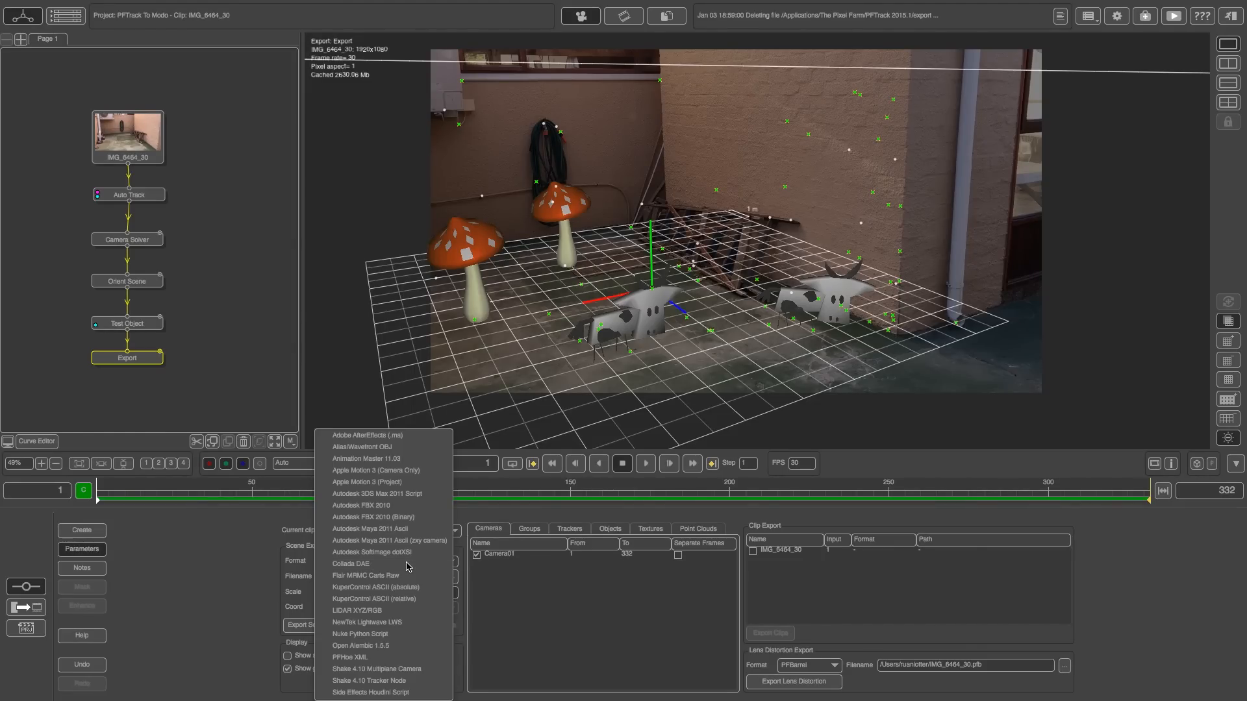
mouse_move(361, 644)
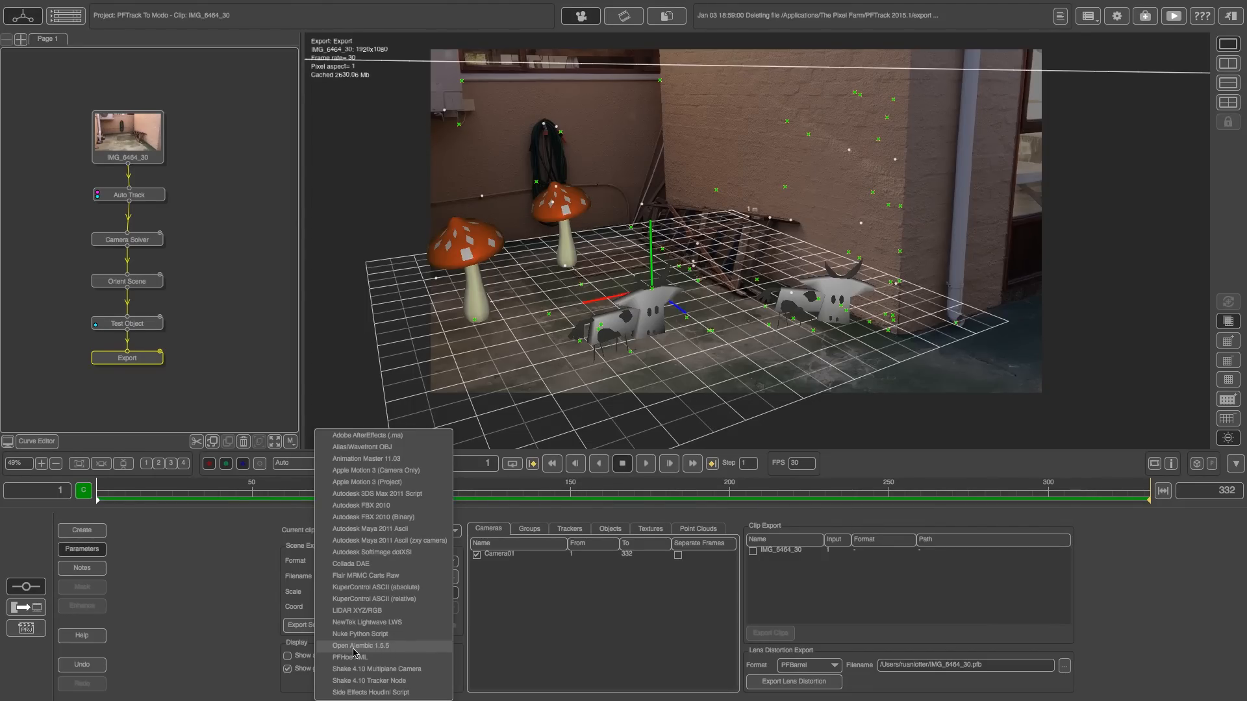
click(361, 646)
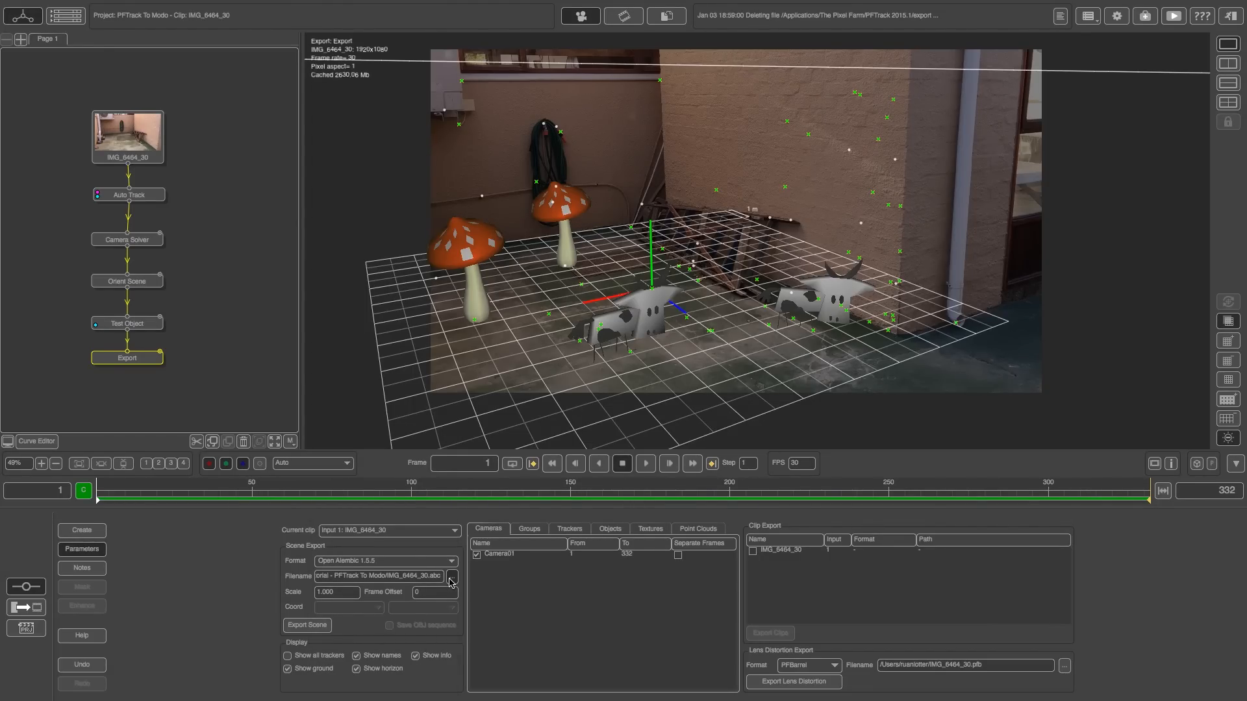
Save the export path as CameraTrack.abc in the PFTrack To Modo tutorial folder.
click(452, 576)
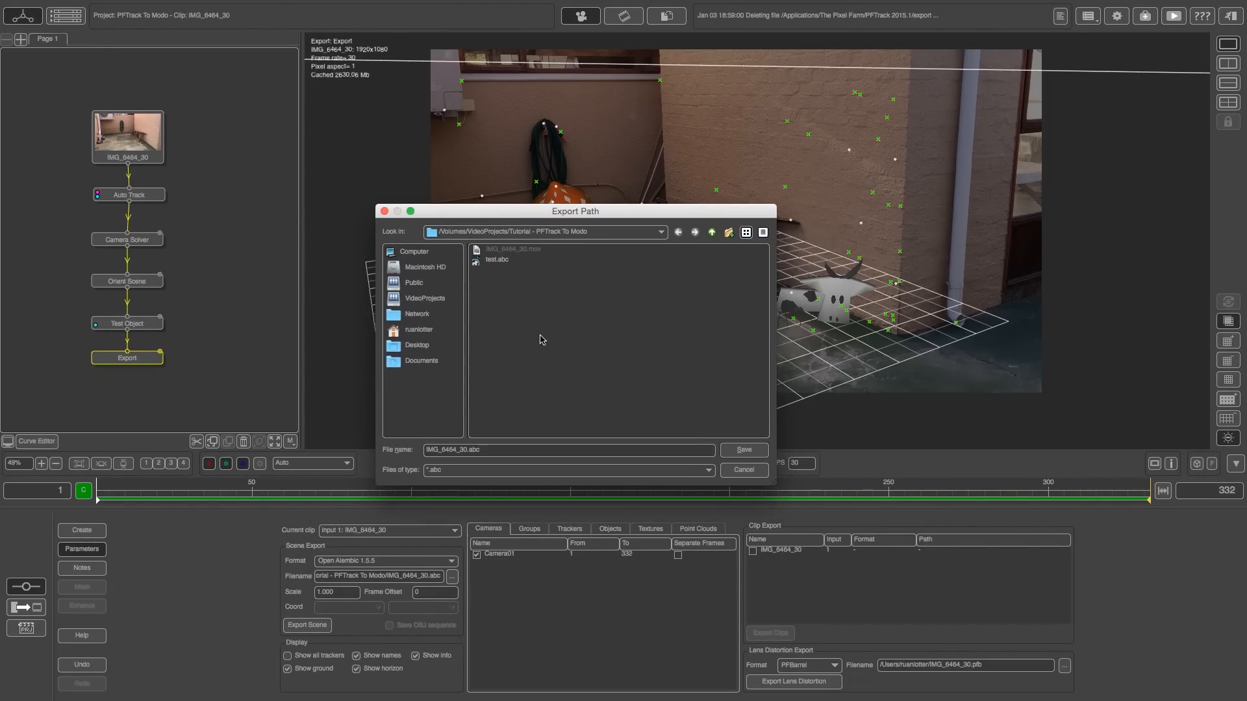
mouse_move(188, 421)
text(CameraTrack)
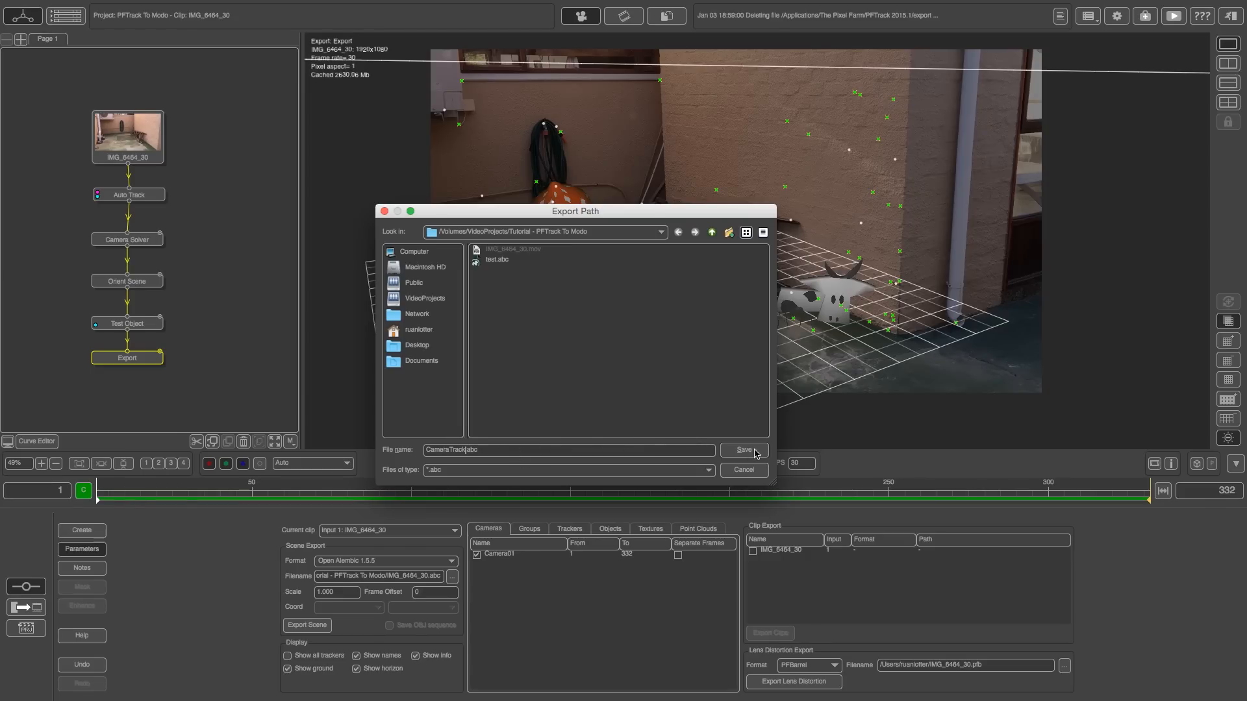
click(743, 450)
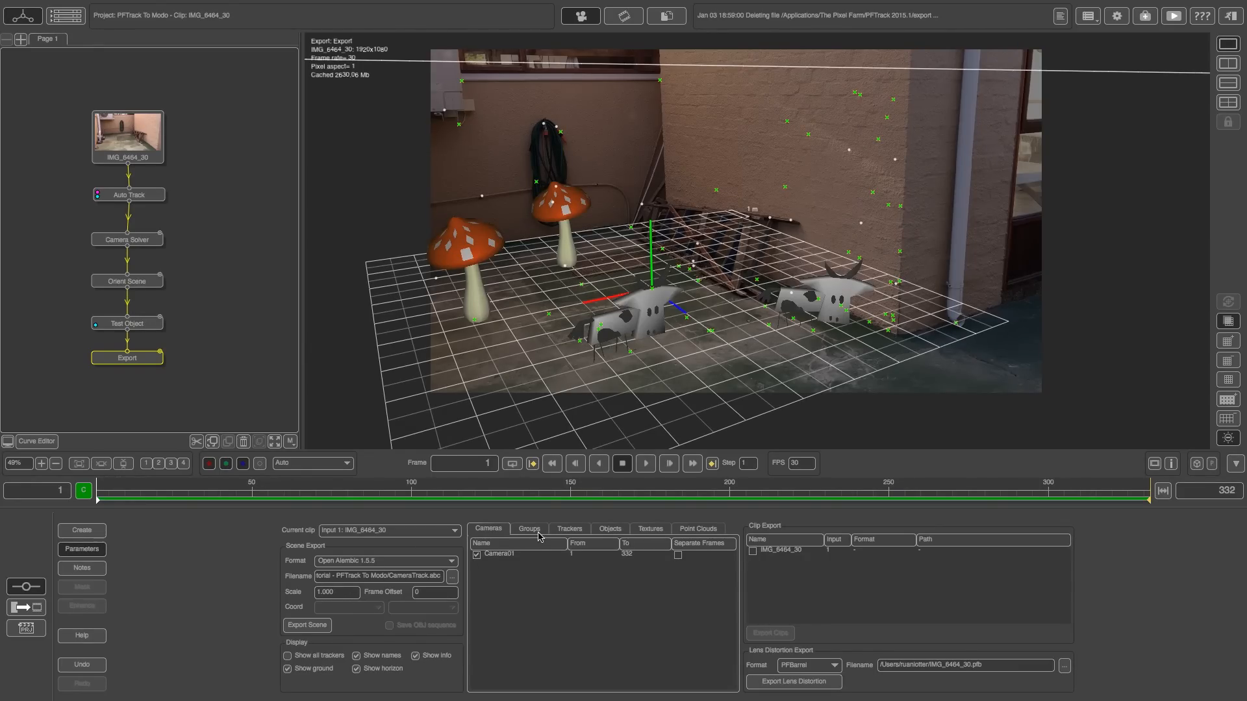
mouse_move(550, 594)
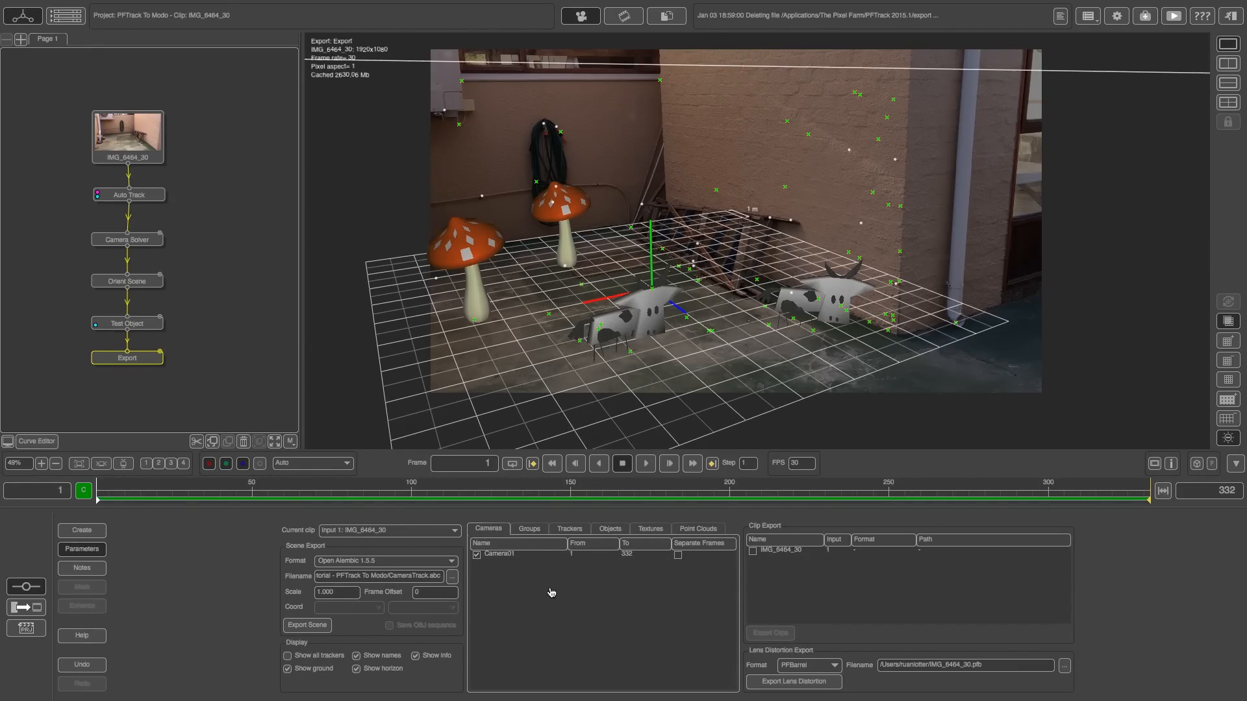
mouse_move(493, 572)
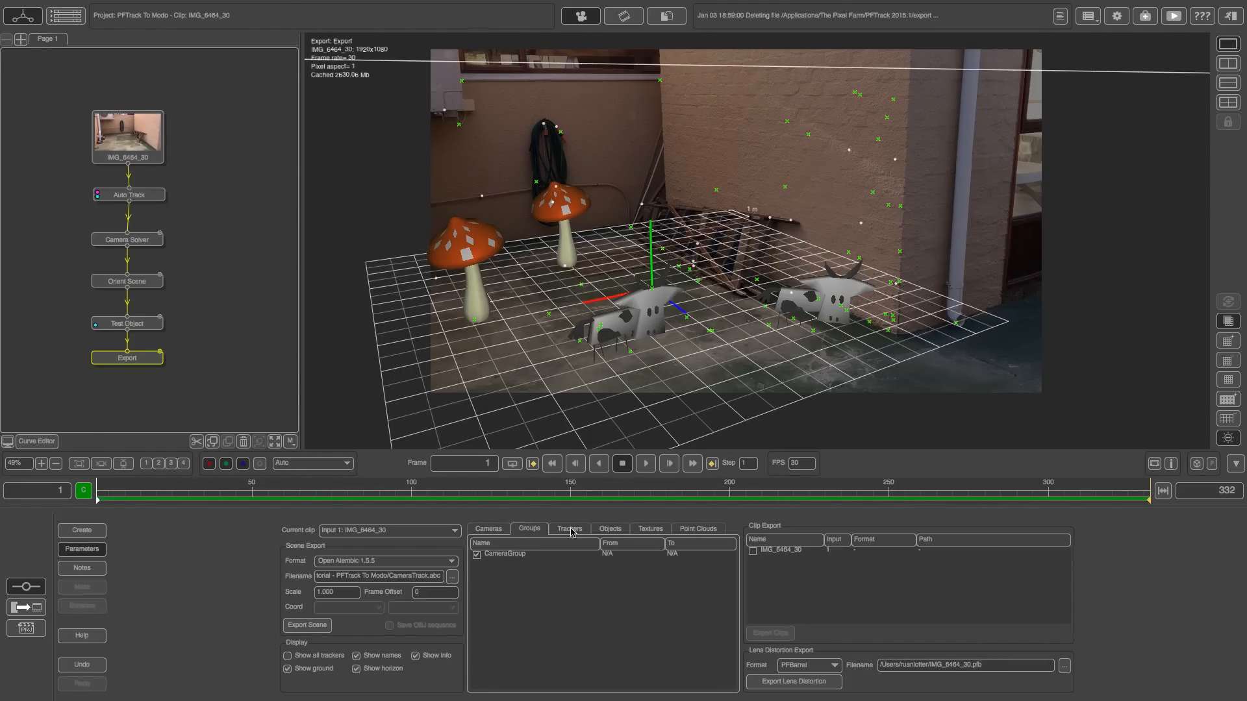
Review the Trackers, Objects and Point Clouds lists to confirm what will be exported.
click(569, 528)
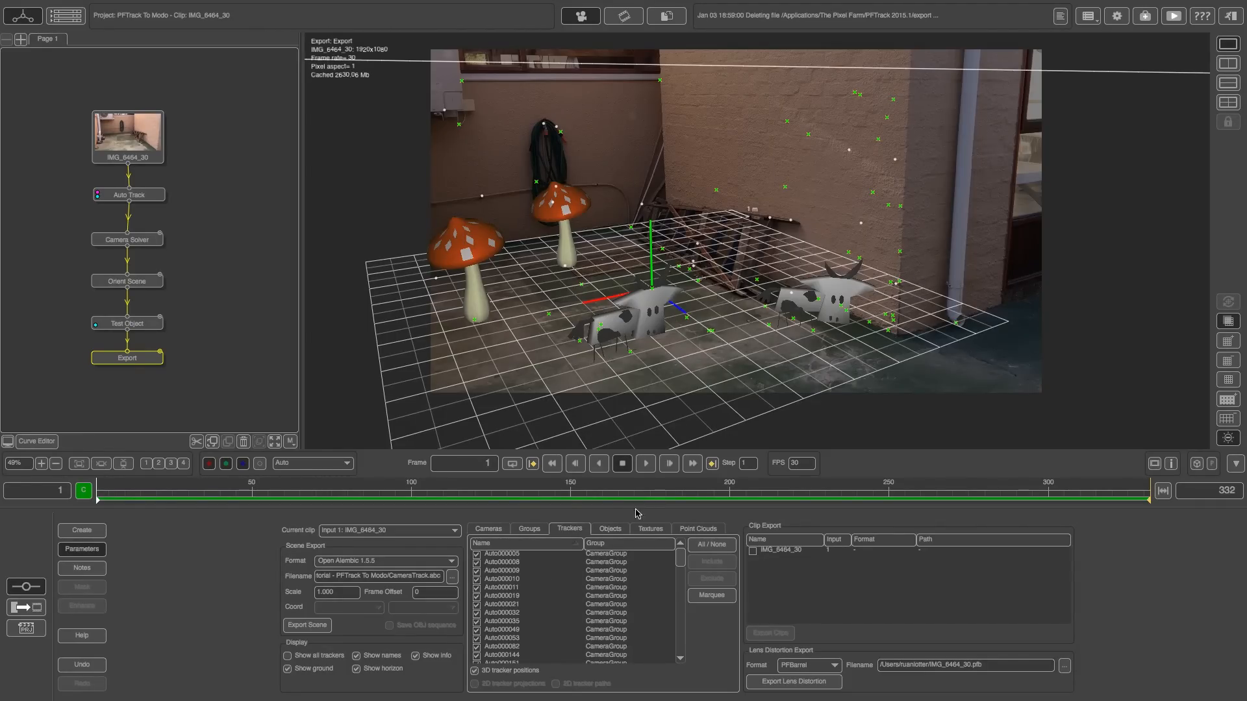
click(609, 528)
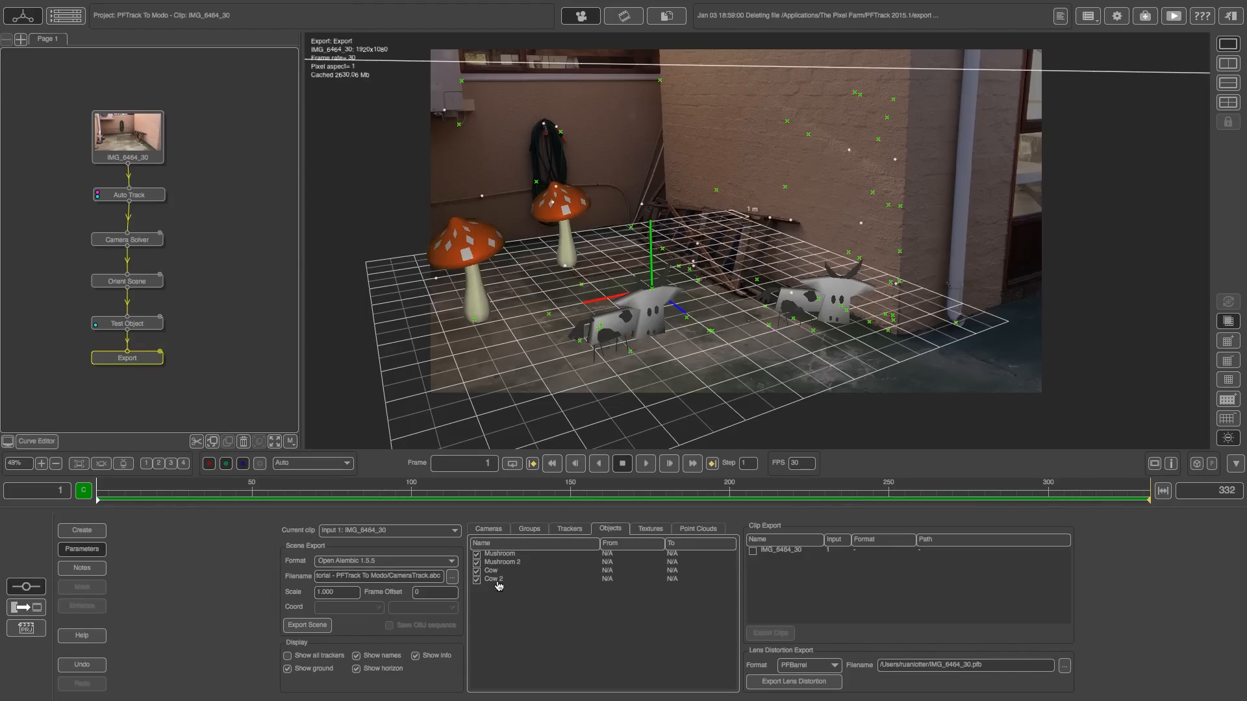
mouse_move(518, 592)
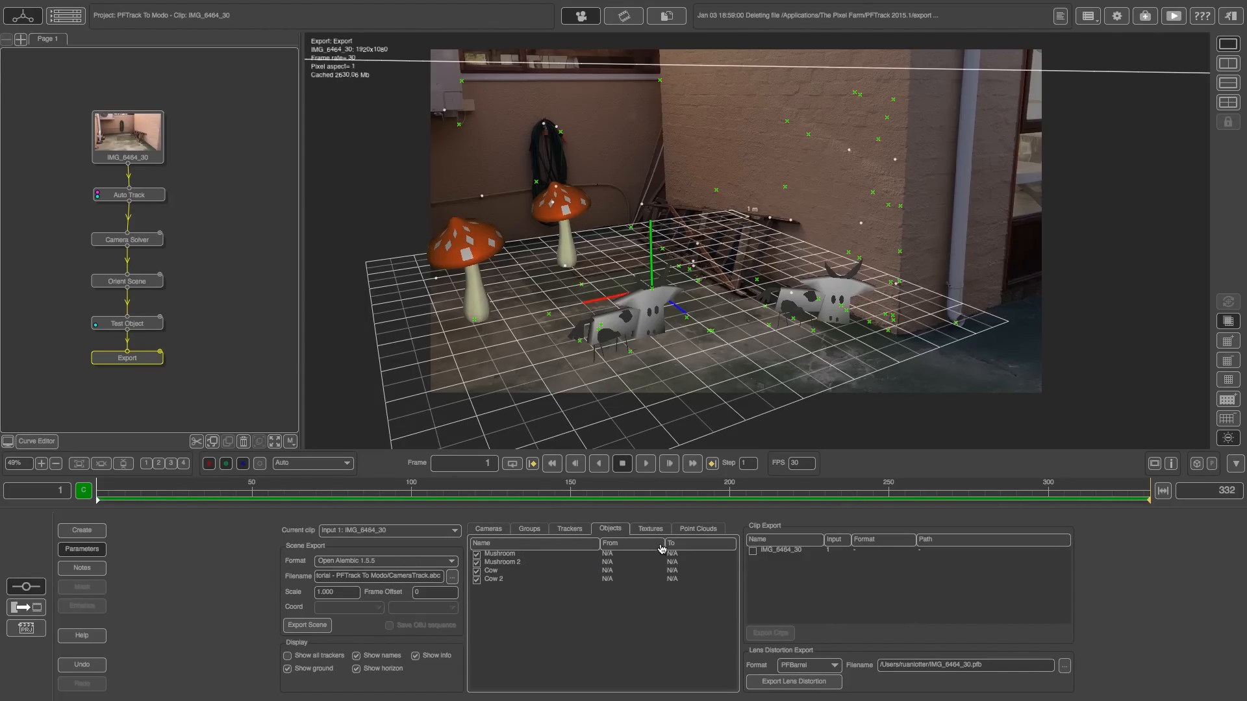
click(698, 528)
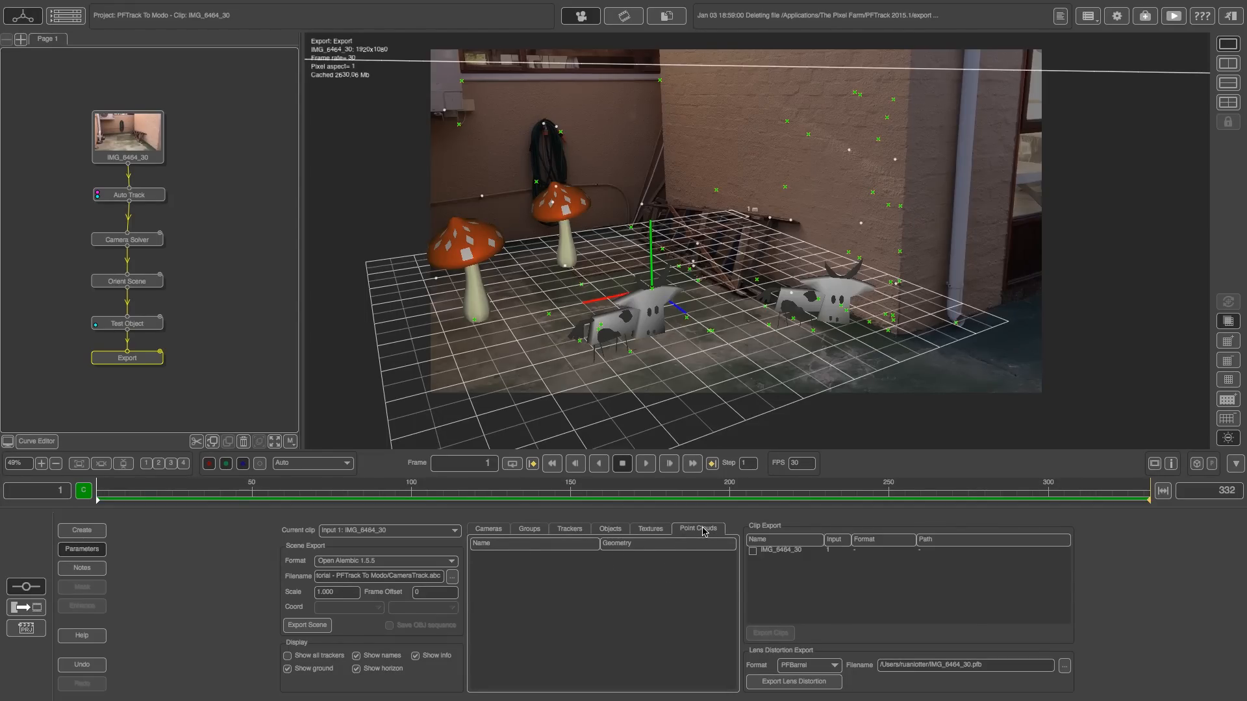
click(609, 528)
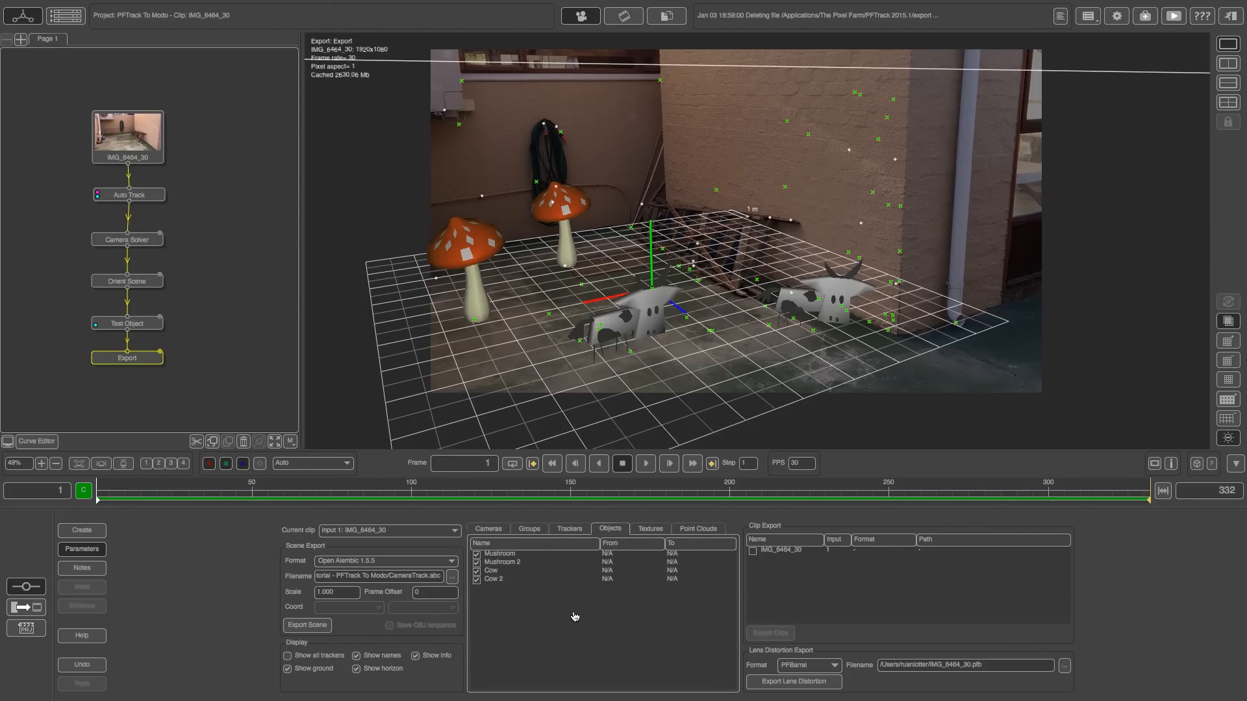
mouse_move(397, 619)
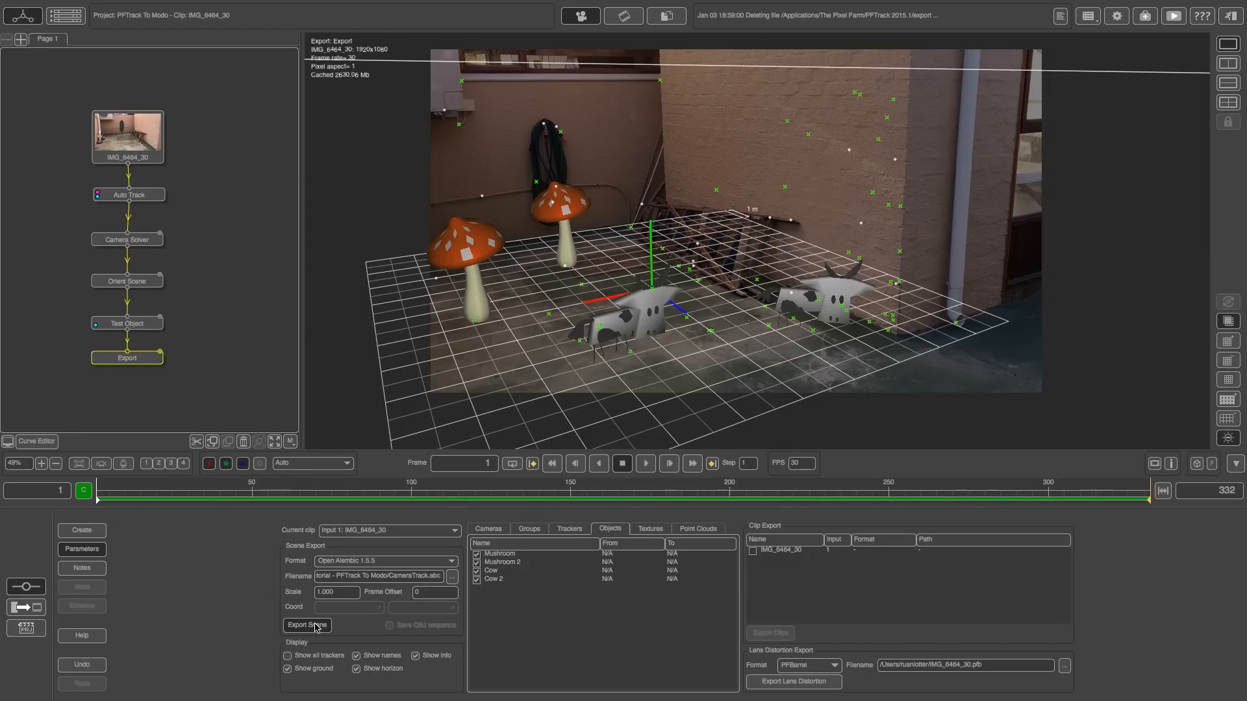
Export the scene to CameraTrack.abc and dismiss the success message.
click(306, 625)
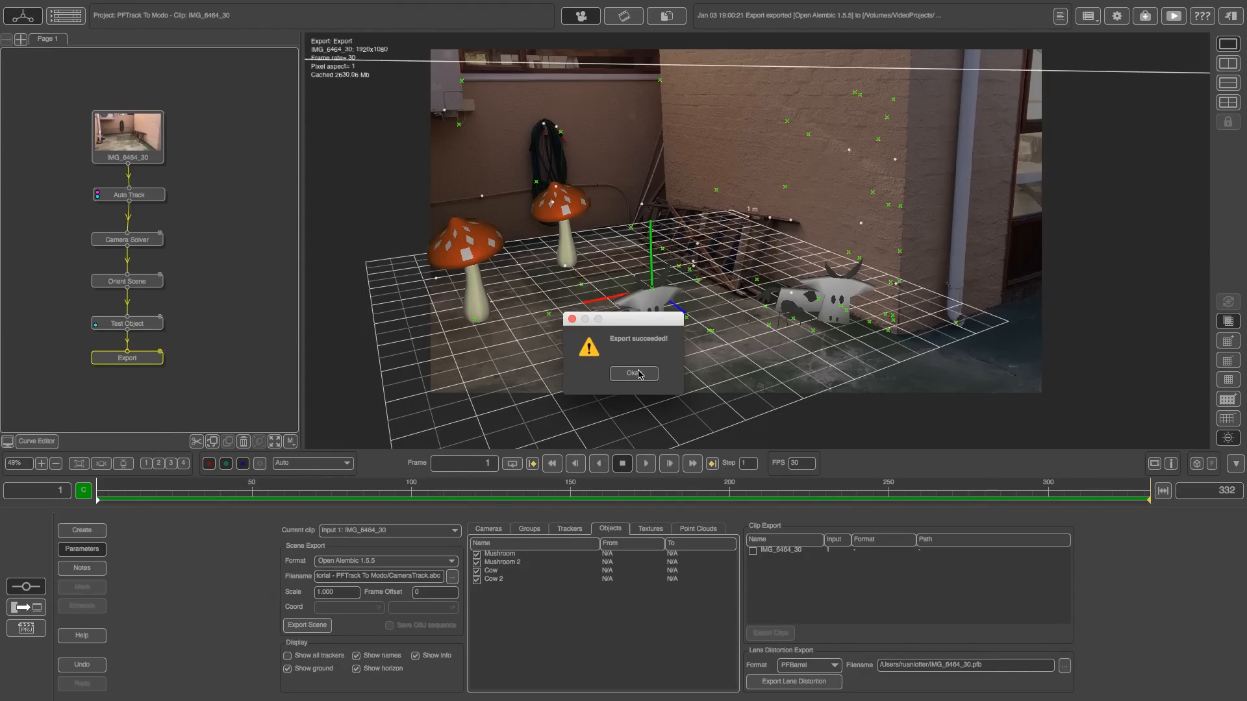
click(634, 373)
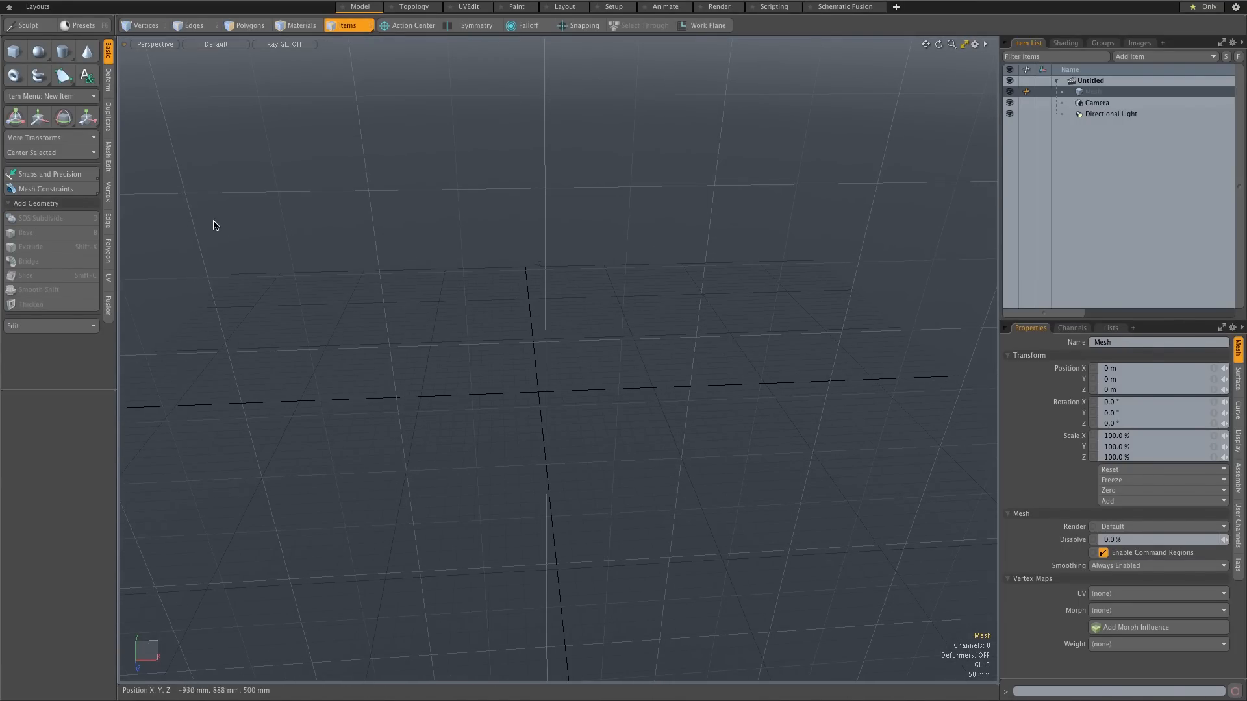
Load CameraTrack.abc into the empty MODO scene with Import All Frames and subdivision level 2.
click(80, 7)
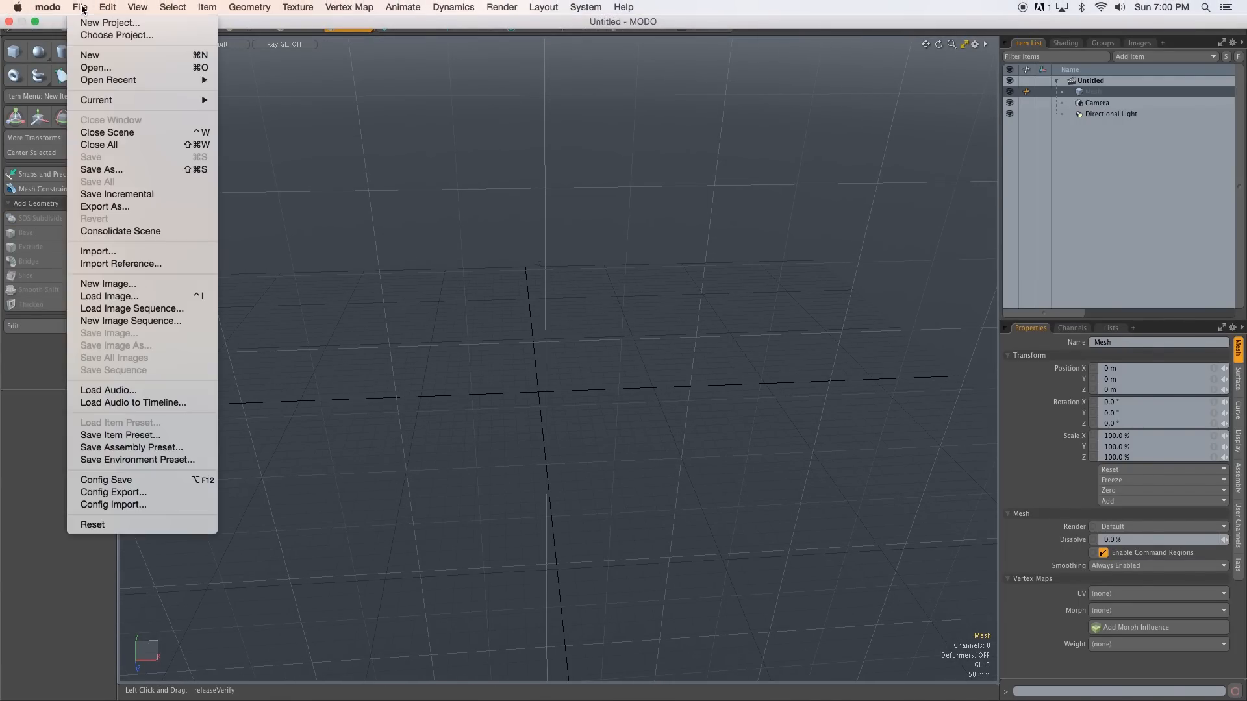
mouse_move(97, 251)
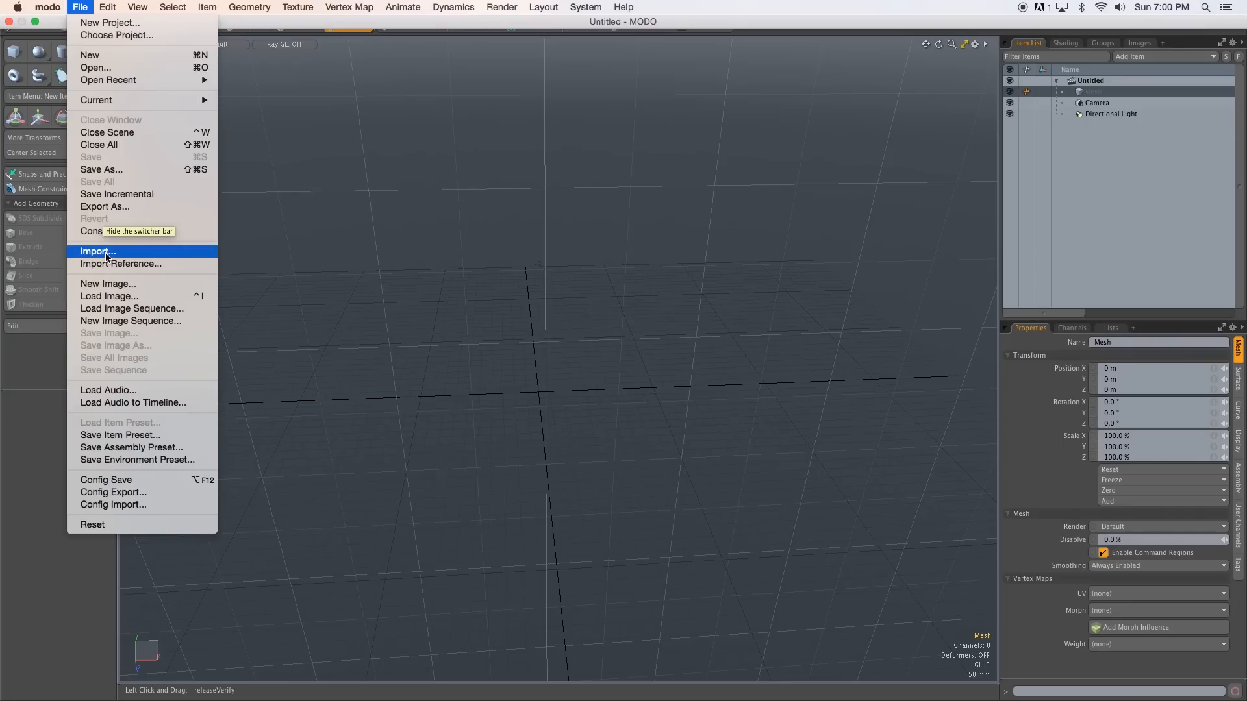
click(98, 252)
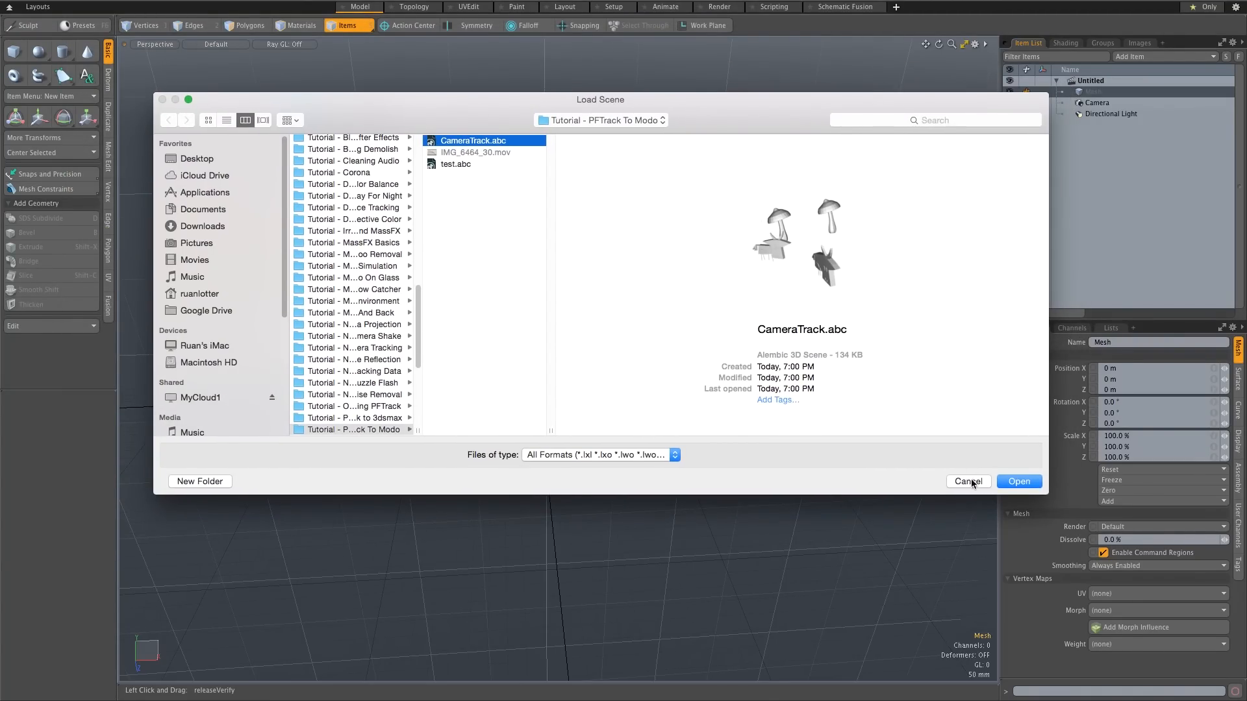
click(1019, 481)
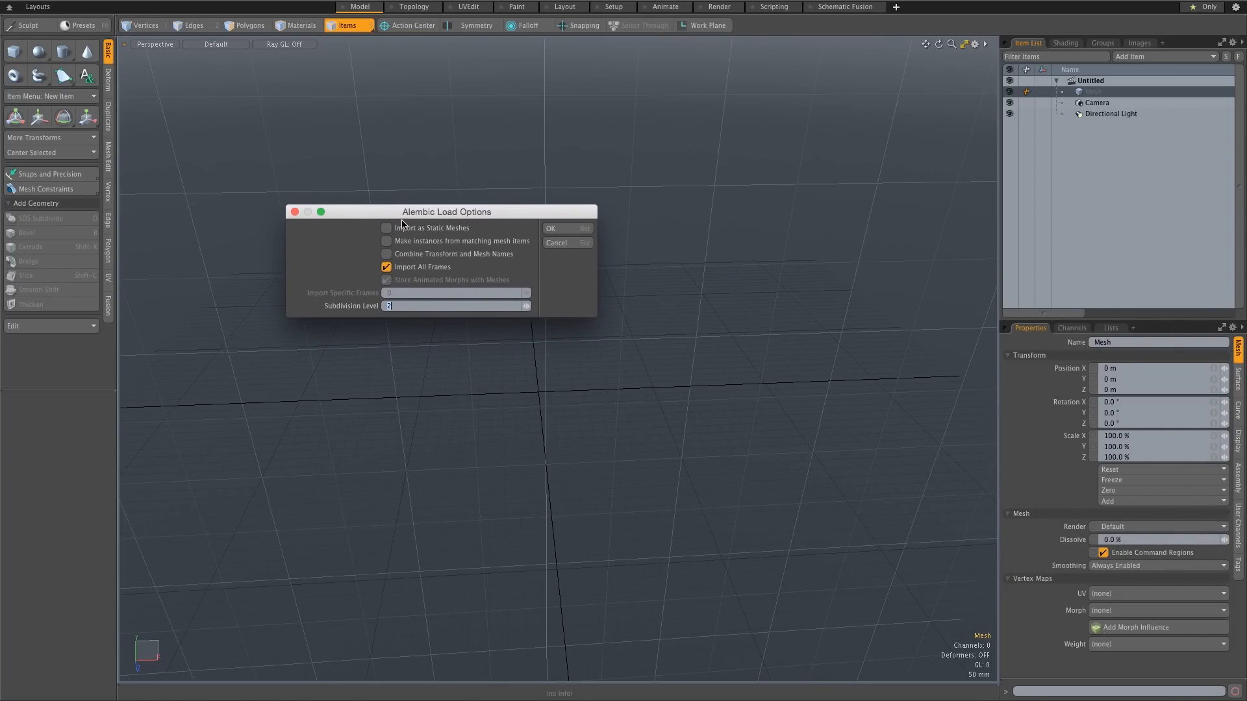
drag(446, 212, 403, 197)
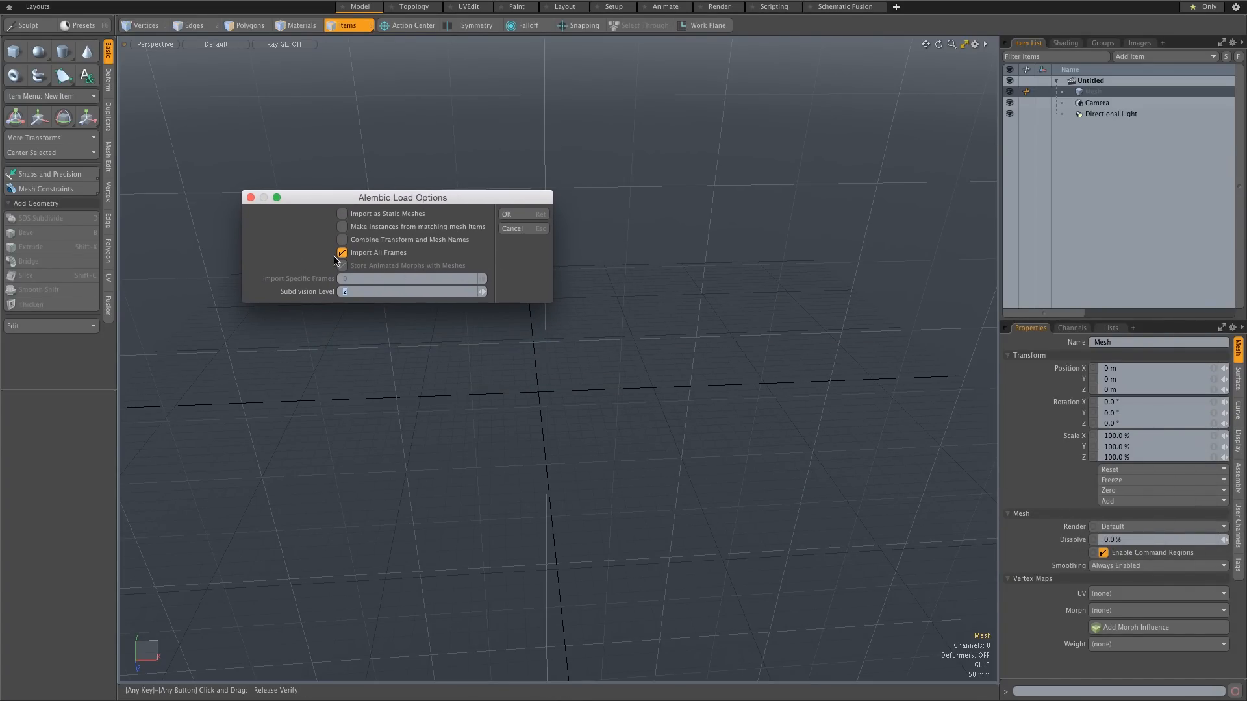
mouse_move(359, 259)
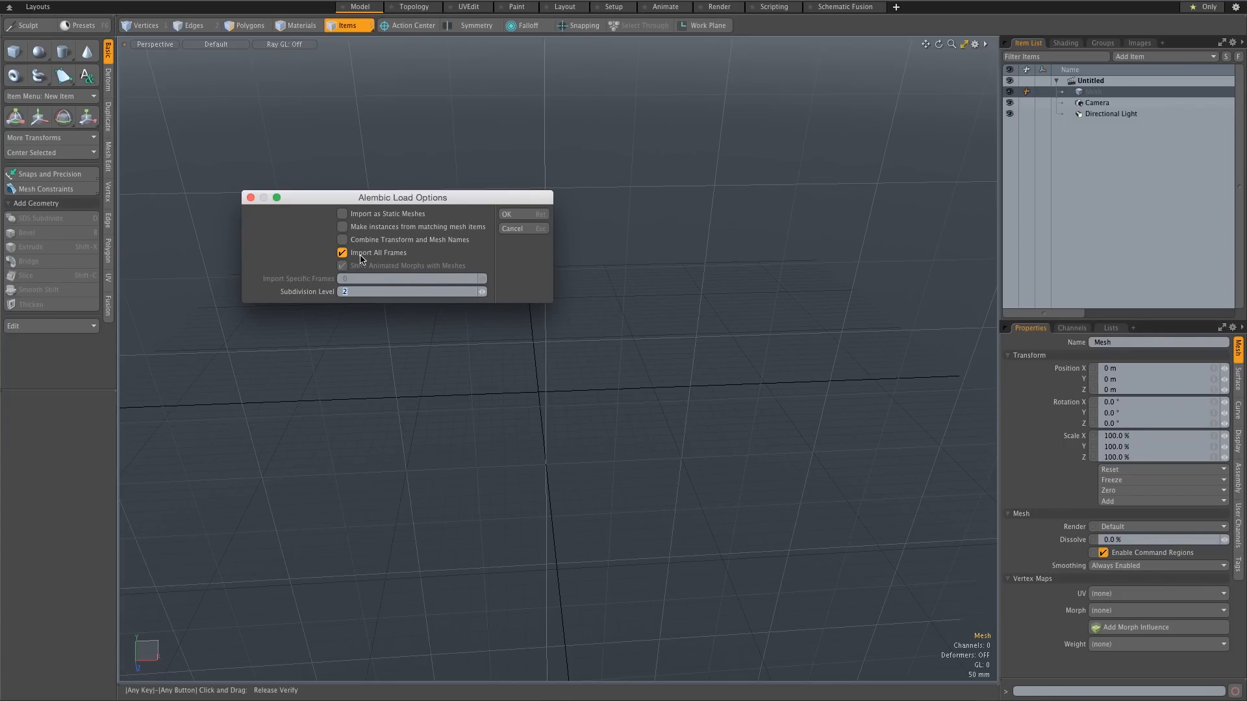
mouse_move(311, 312)
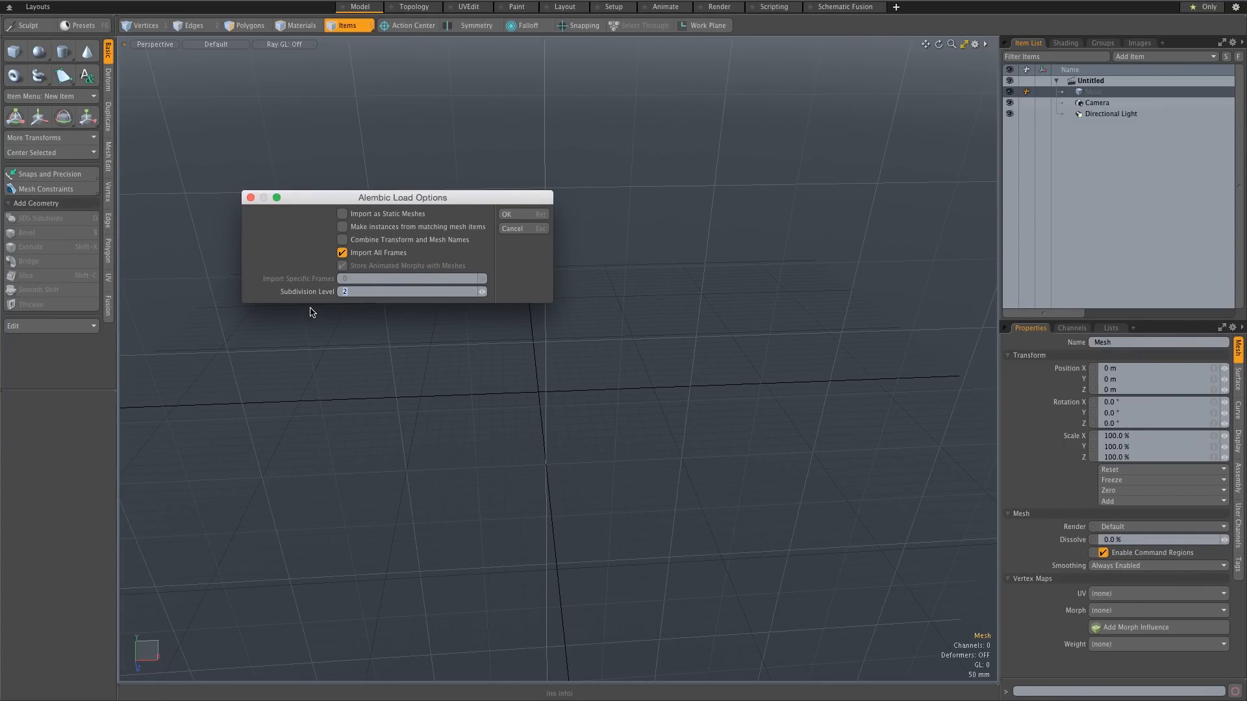
click(506, 214)
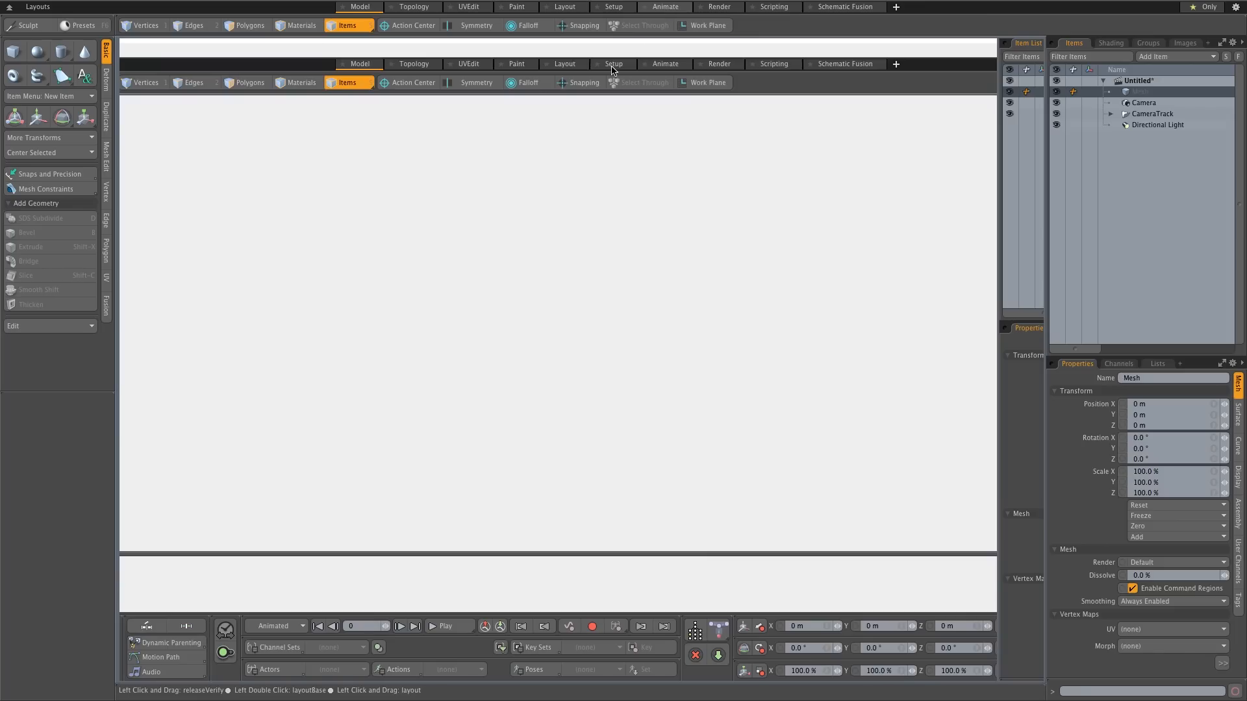
Switch to the Animate layout showing the imported mushrooms, cows and tracked camera.
click(664, 6)
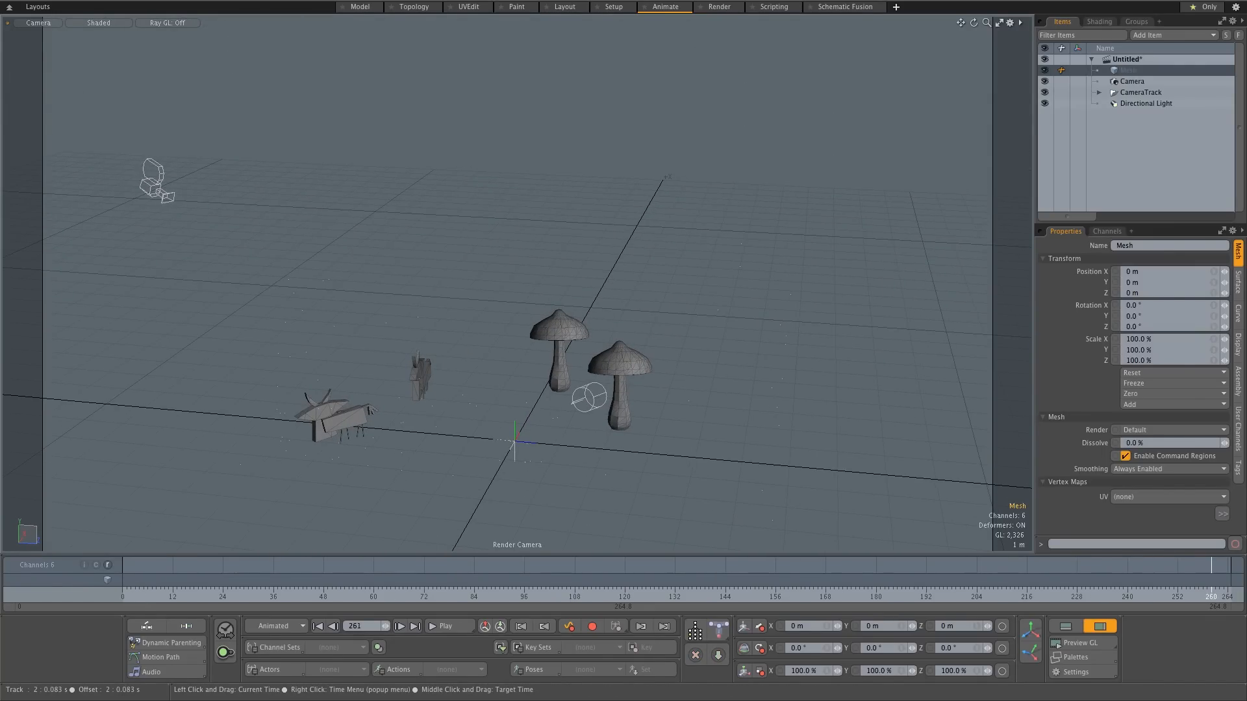
click(1212, 581)
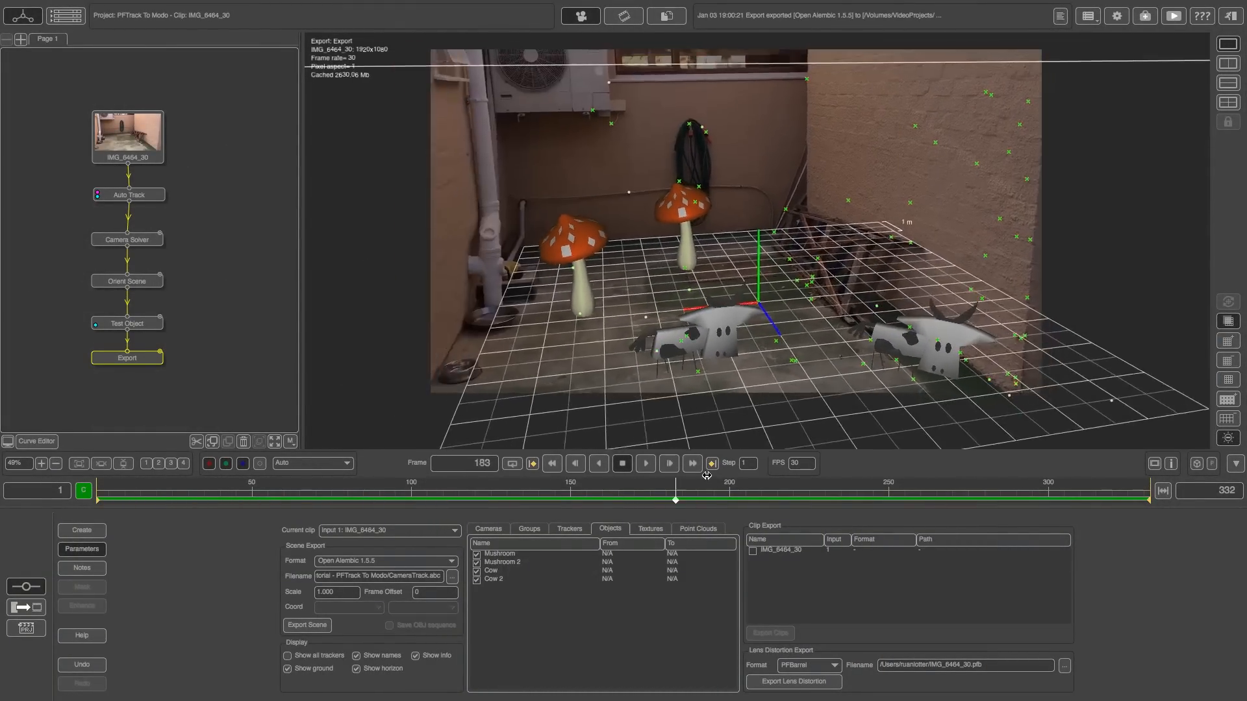
click(691, 464)
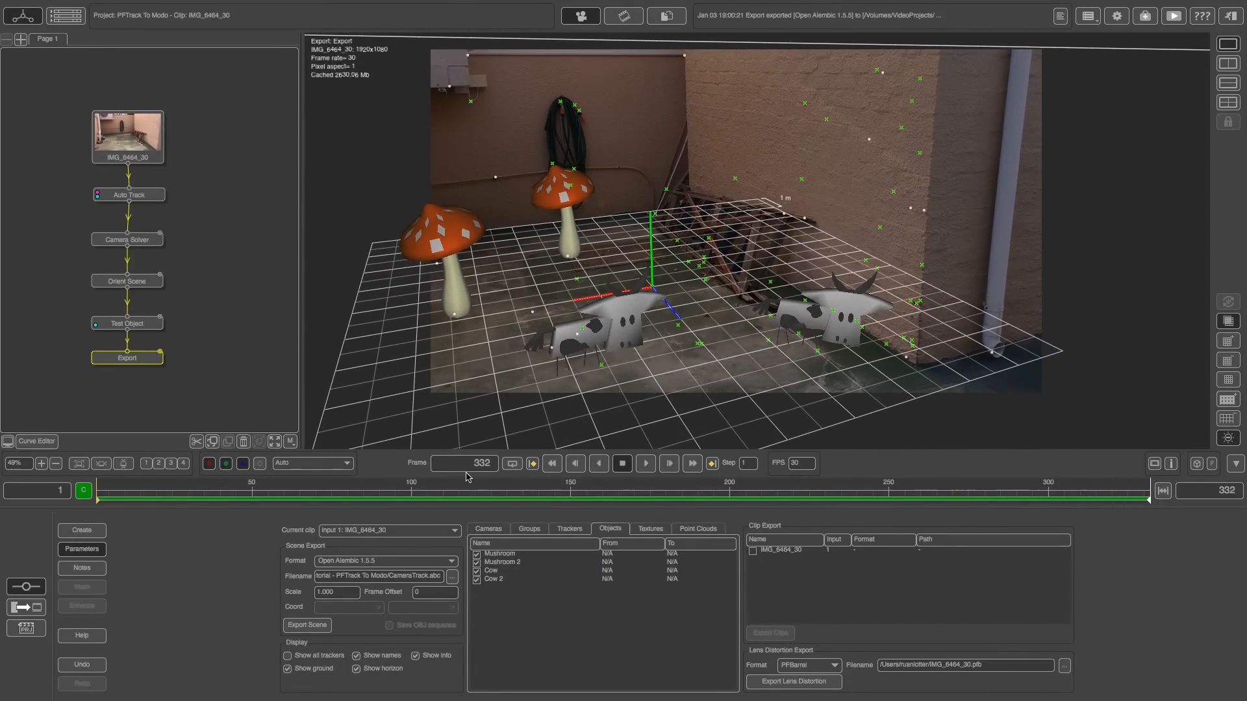
mouse_move(487, 488)
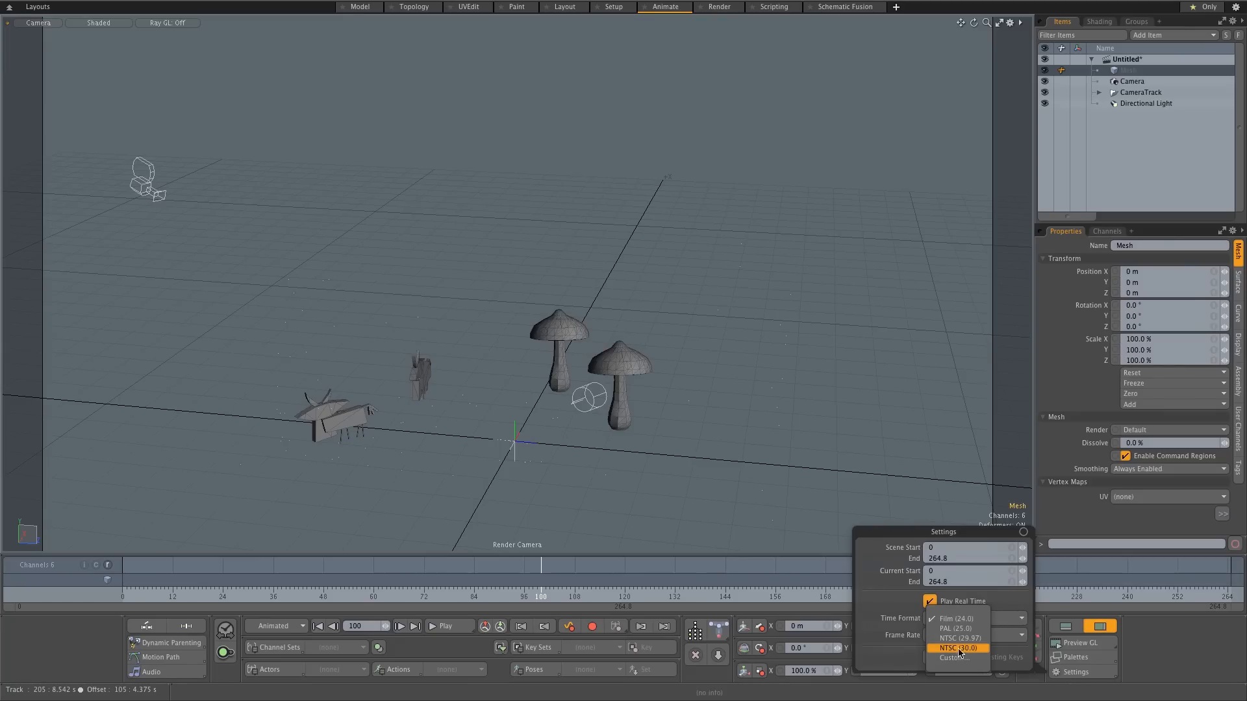
Set the frame rate to NTSC 30 fps and extend the timeline end to frame 331.
click(957, 648)
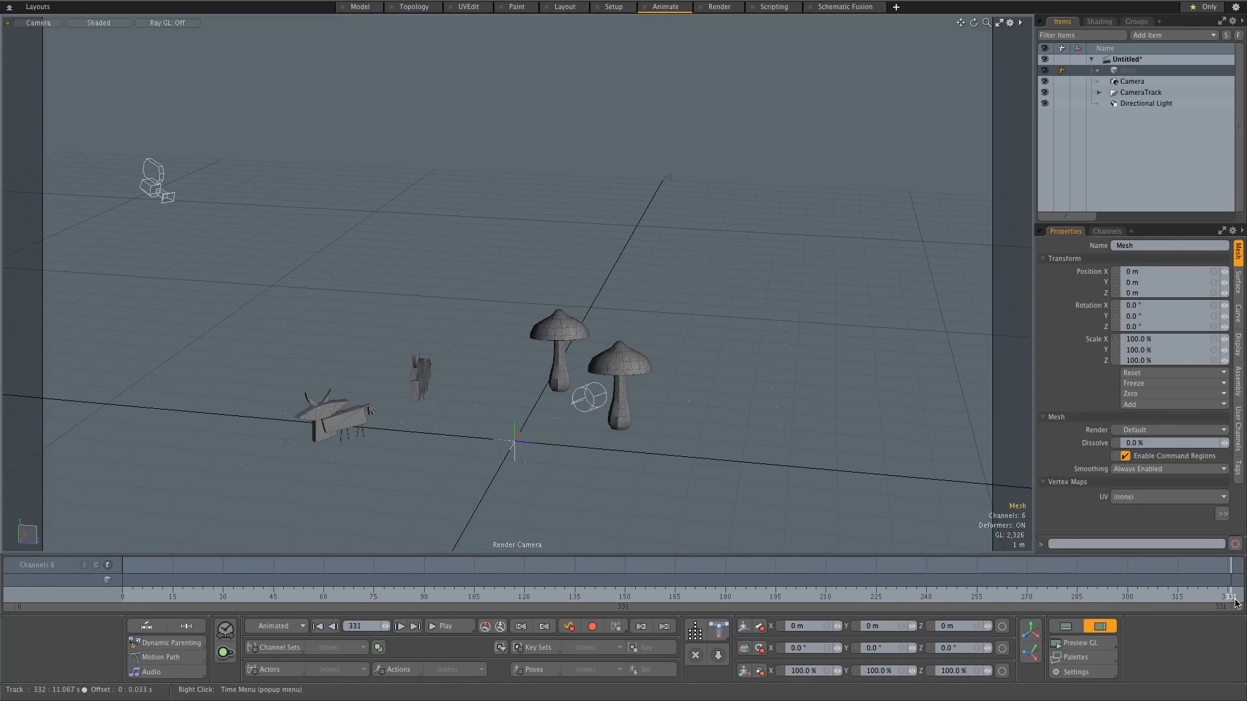
mouse_move(499, 585)
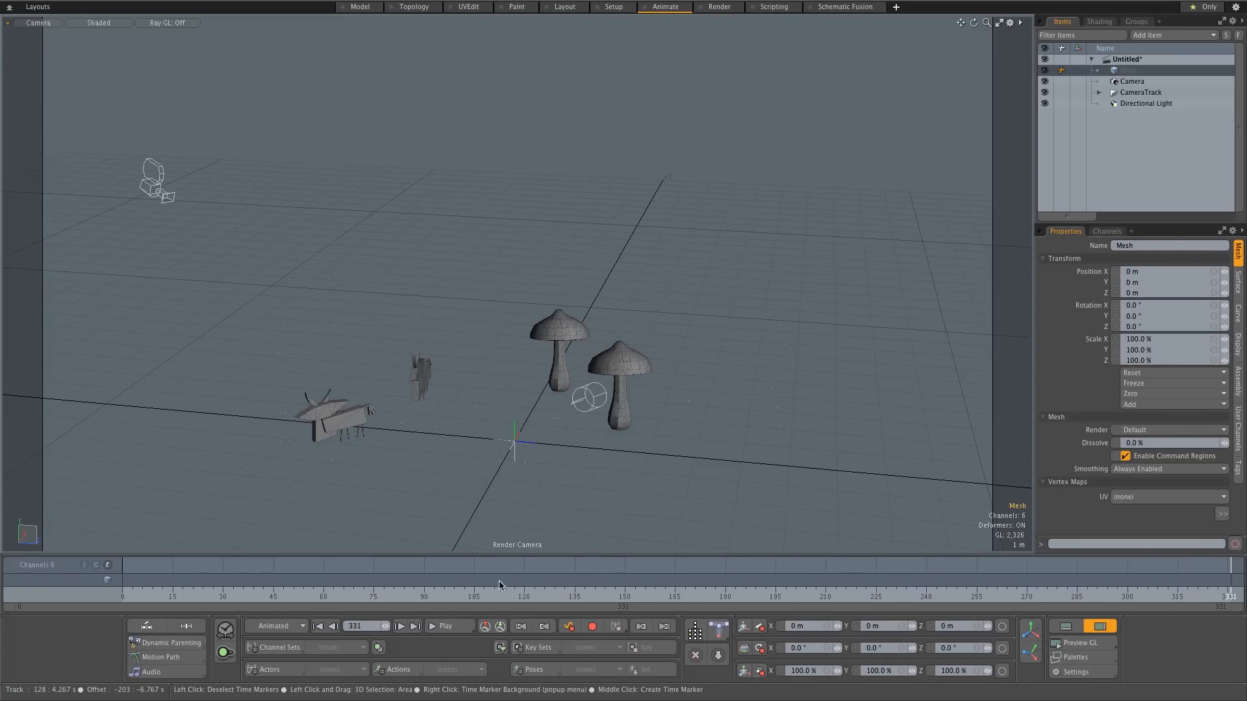
click(124, 596)
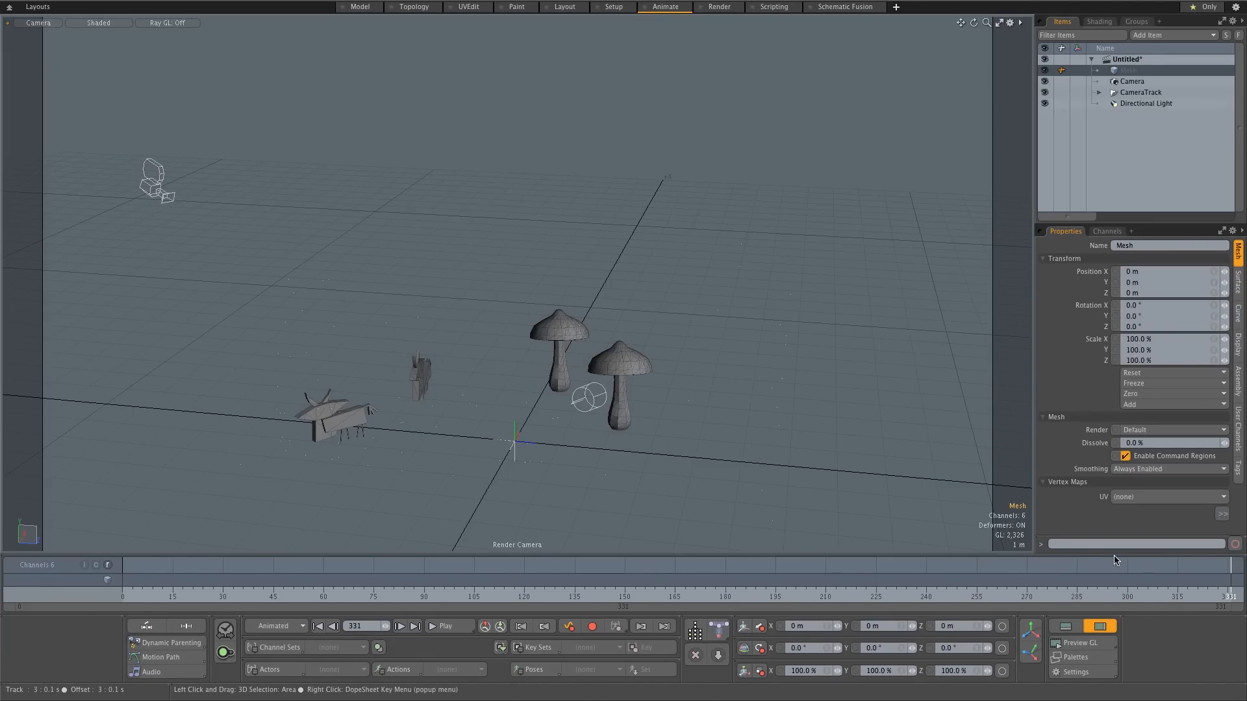
click(123, 592)
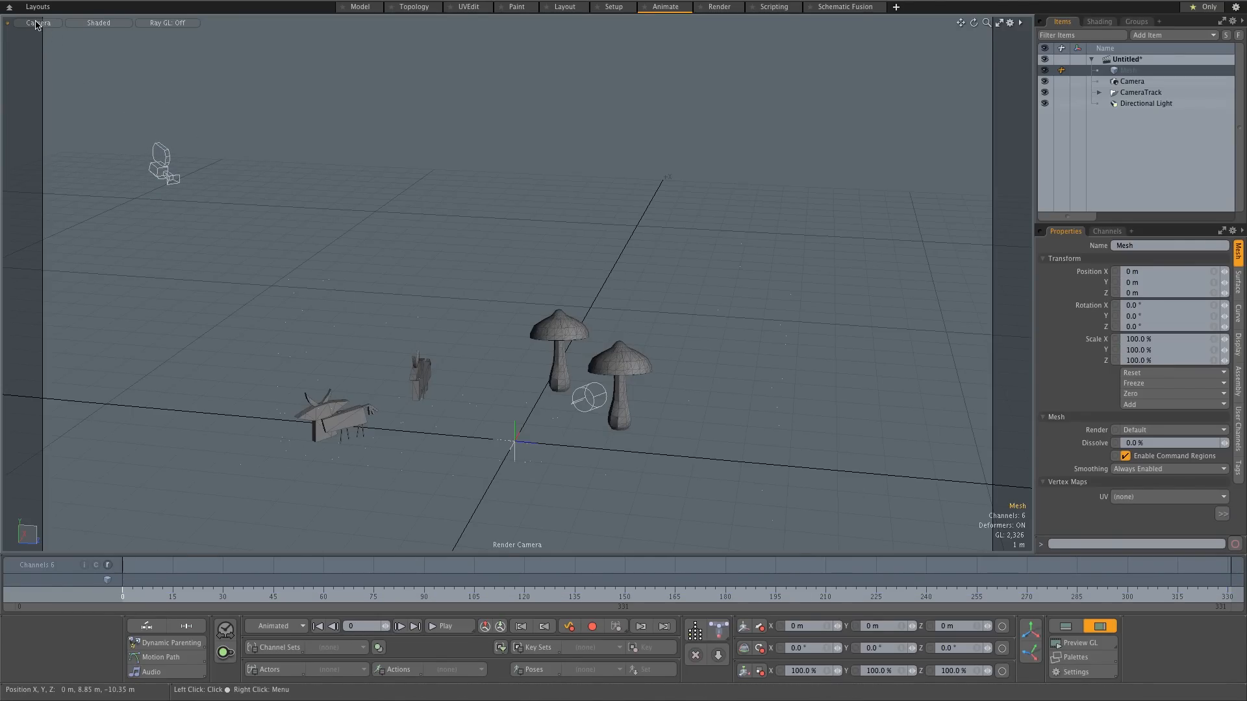
Look through the tracked camera Camera01_2 in the viewport.
click(39, 22)
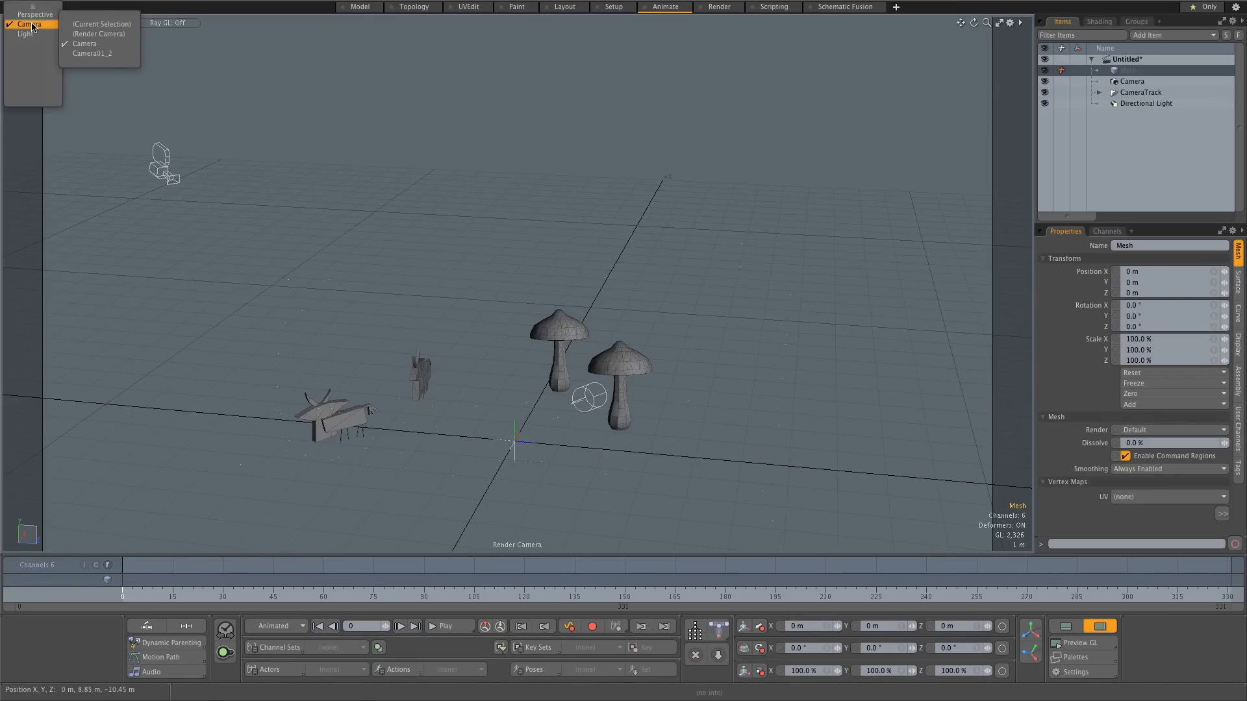
mouse_move(93, 54)
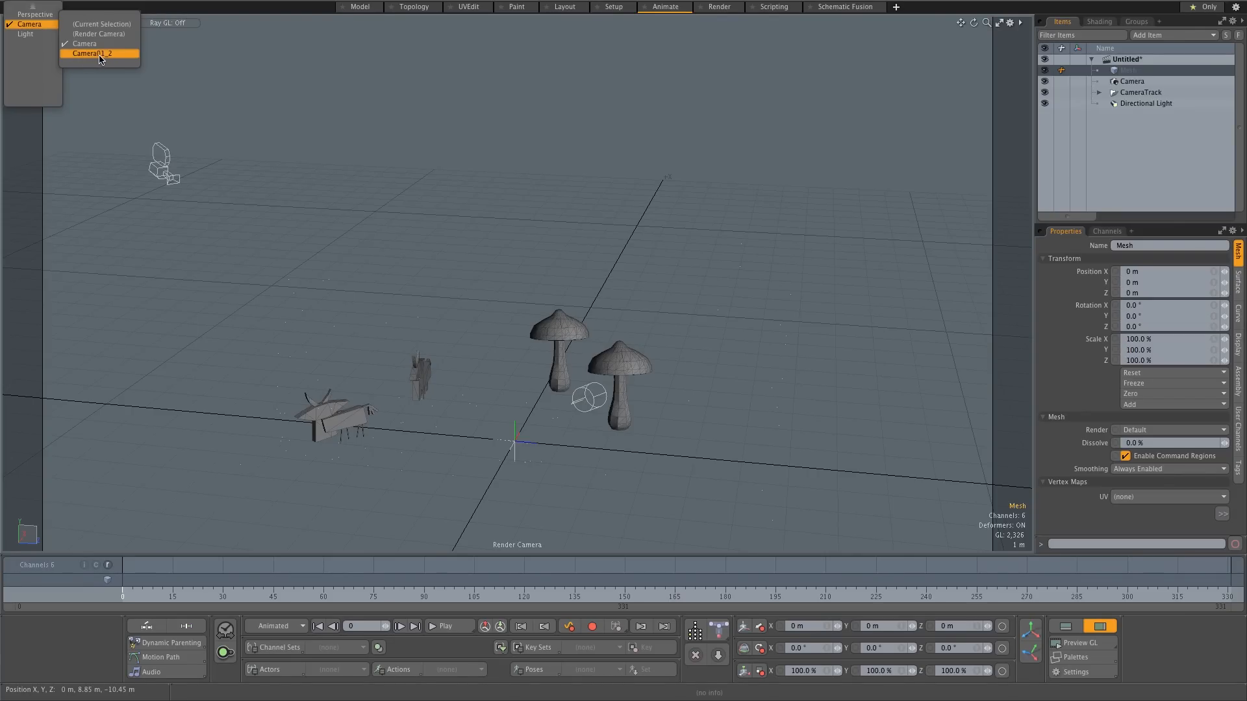
click(92, 53)
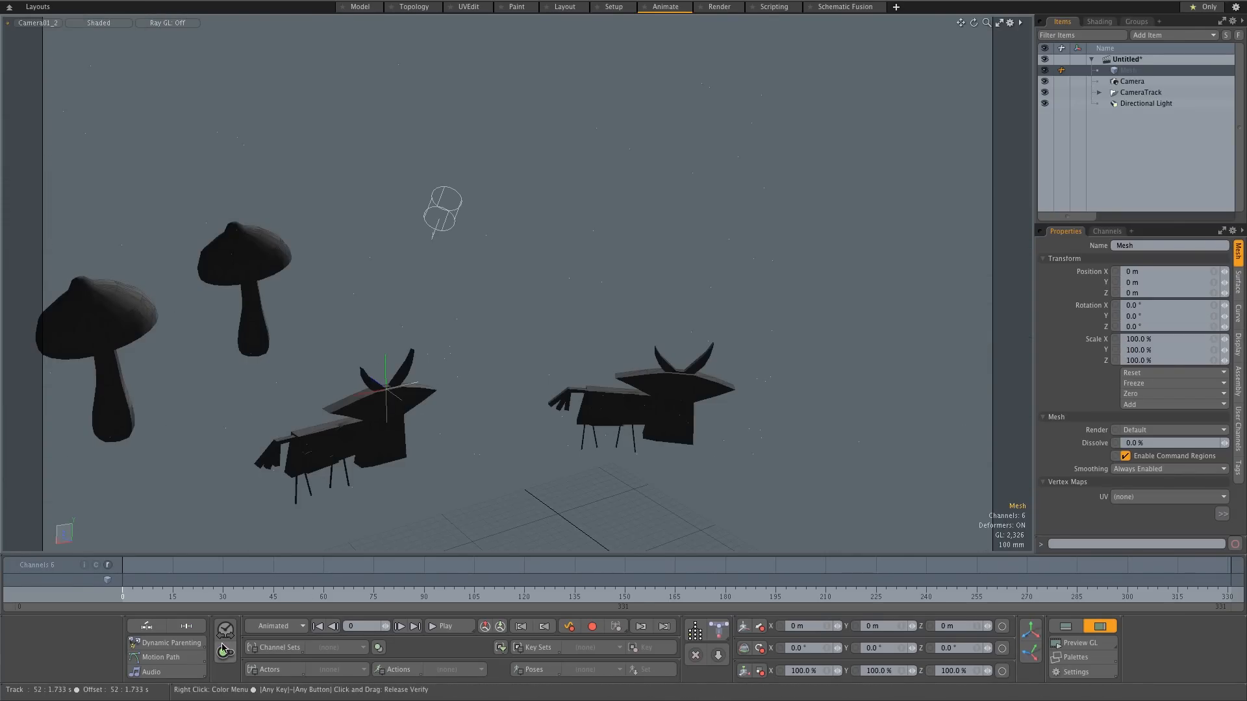
Play back the animation through Camera01_2, pausing and rewinding along the way.
click(446, 626)
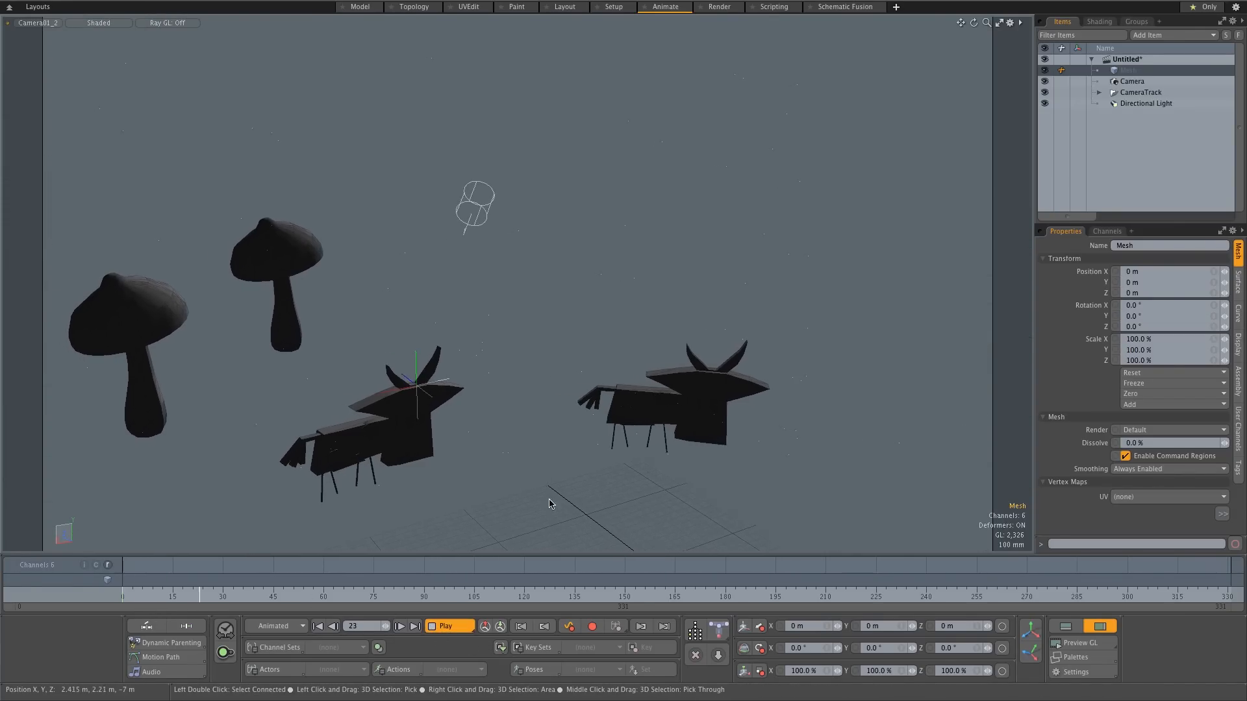
click(448, 626)
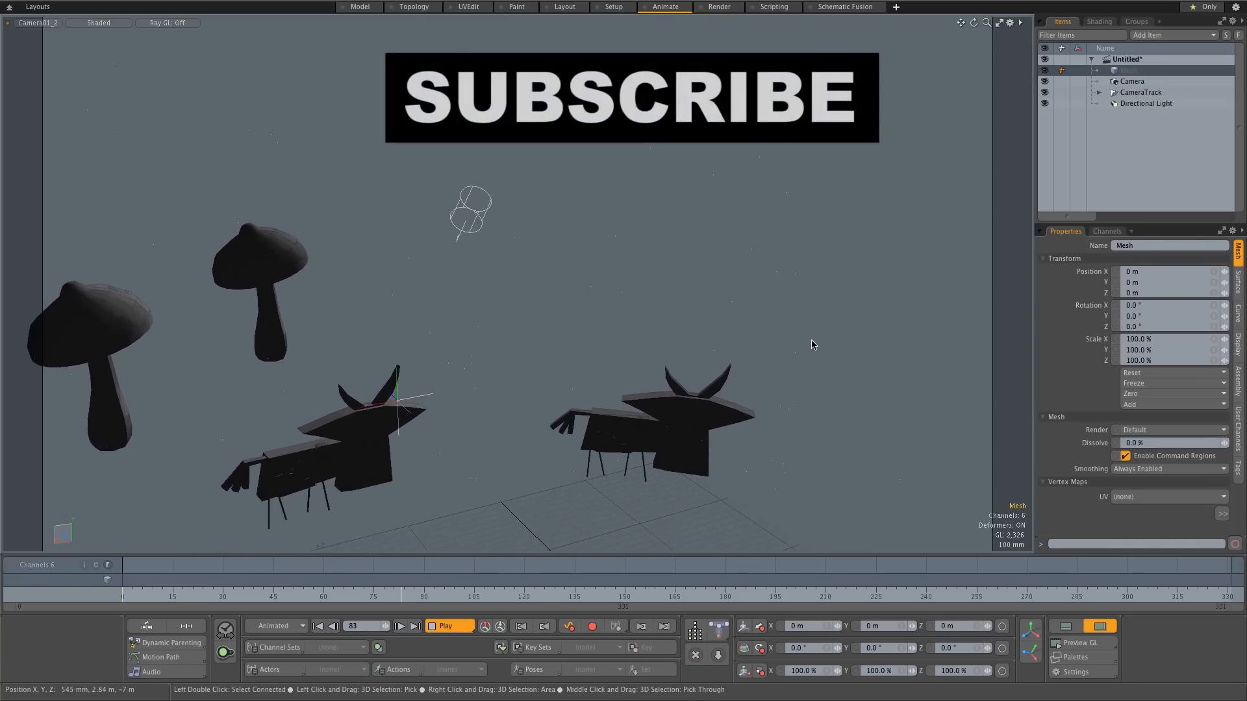
click(401, 626)
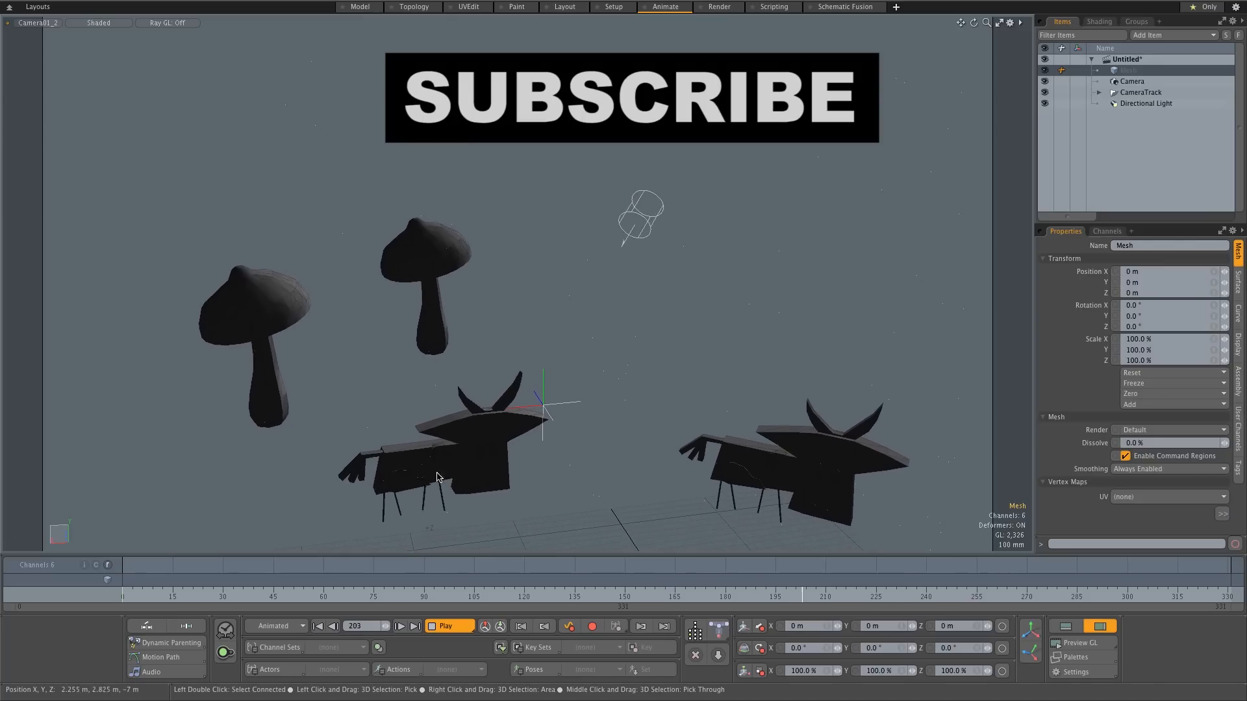
click(449, 626)
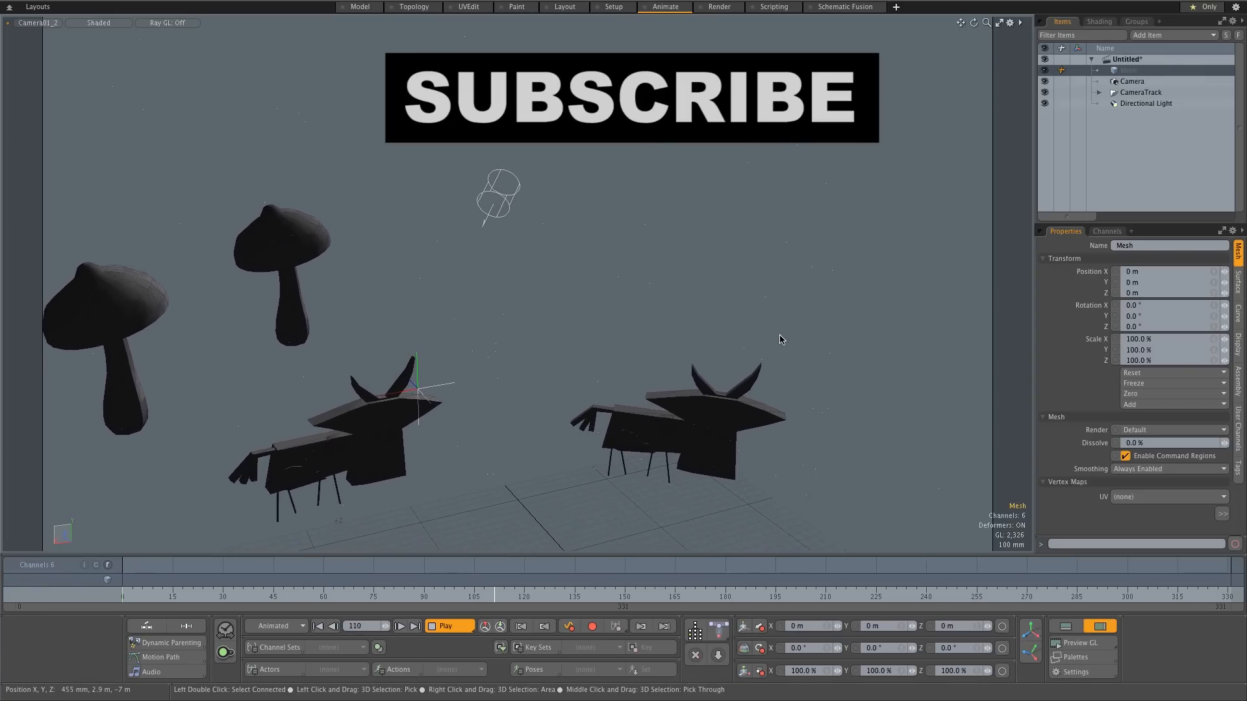
click(448, 626)
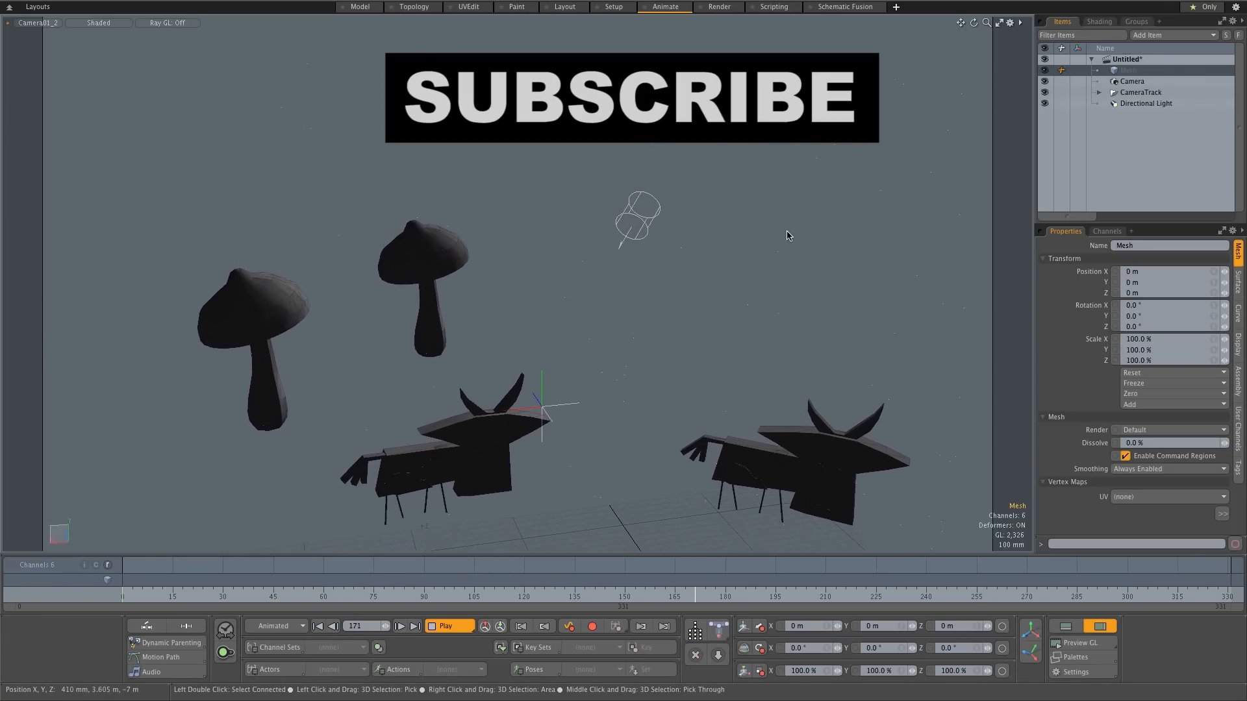